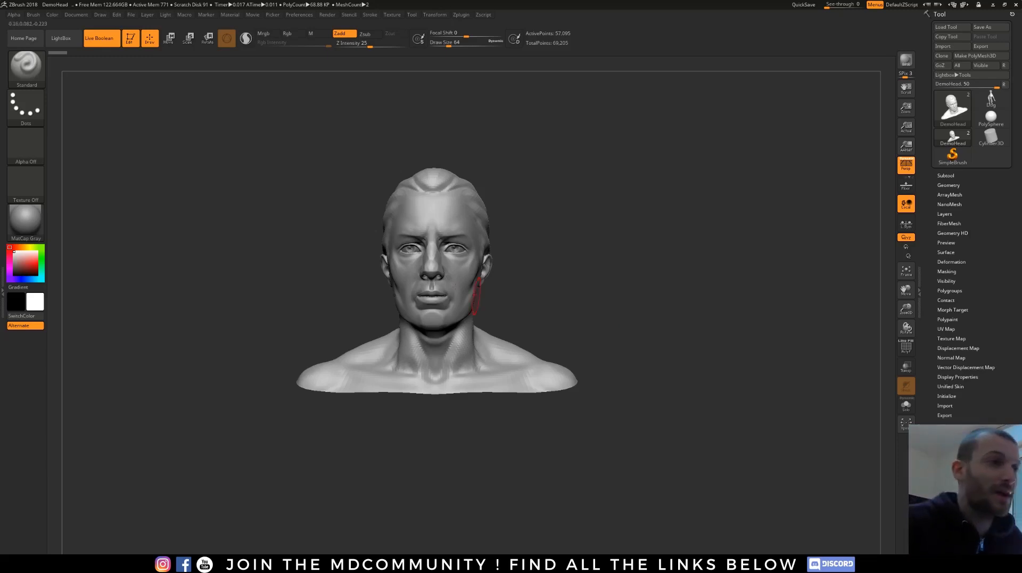
# Step: Orbit the DemoHead bust and drop it to a lower subdivision level
pyautogui.moveTo(436, 280); pyautogui.dragTo(630, 301)
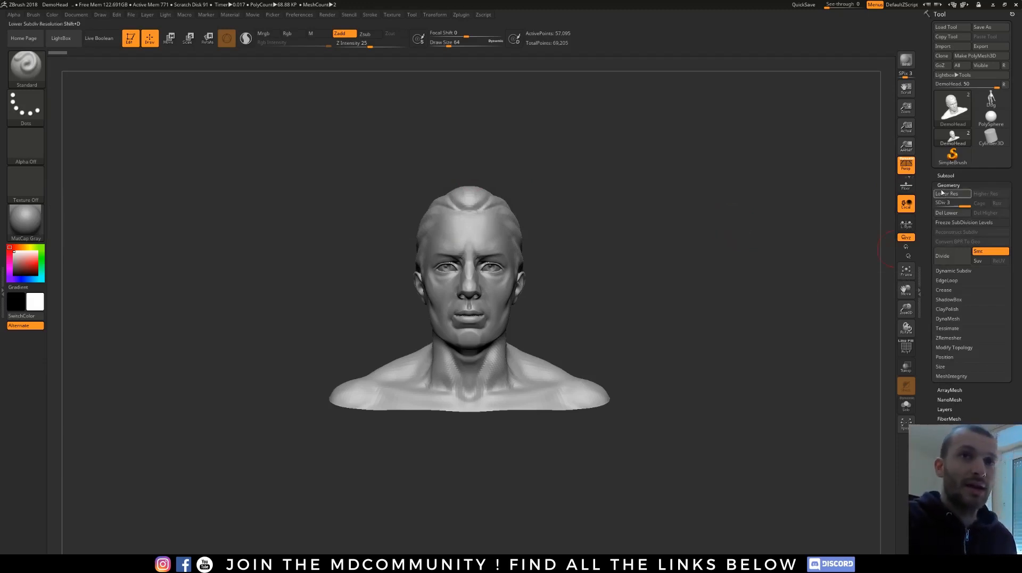
pyautogui.click(948, 184)
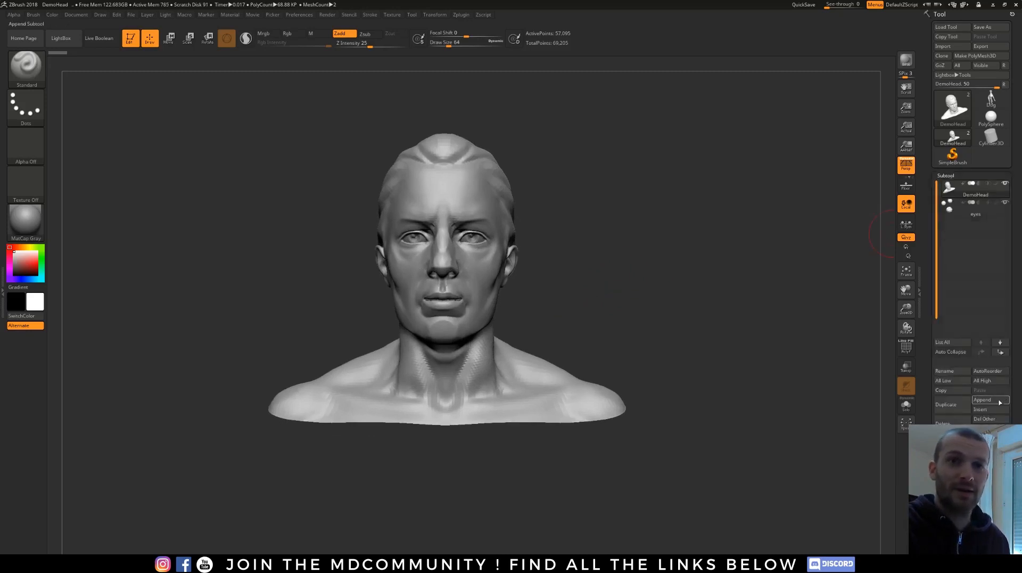
# Step: Append a Sphere3D subtool, move it over the head's right side, and enable Live Boolean
pyautogui.click(983, 399)
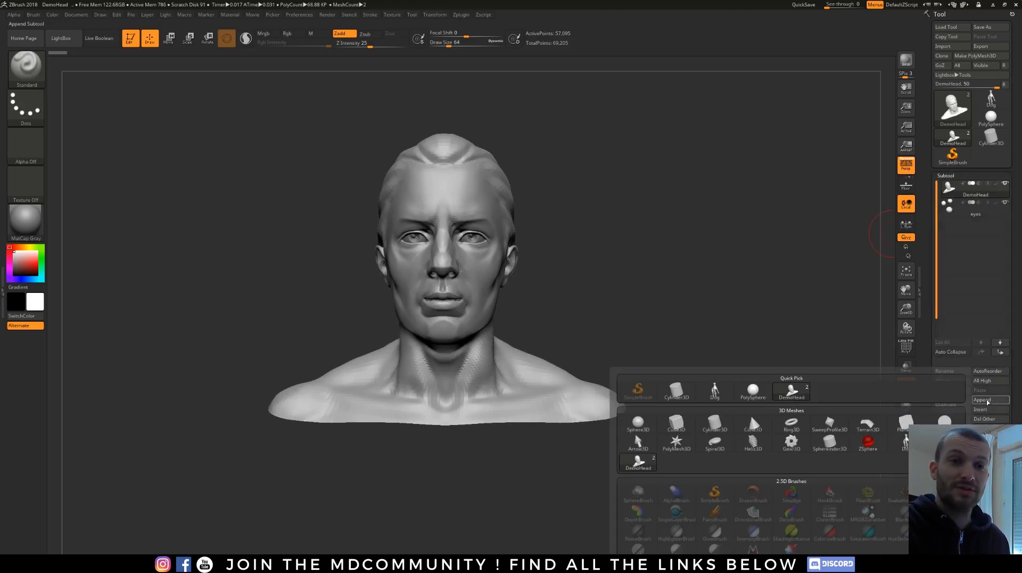
pyautogui.click(638, 432)
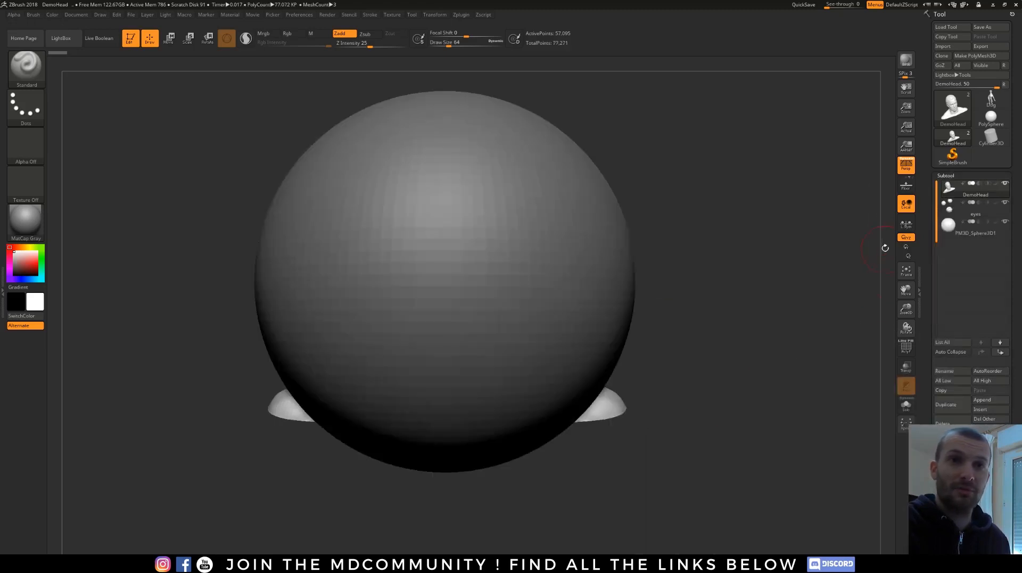
pyautogui.click(947, 223)
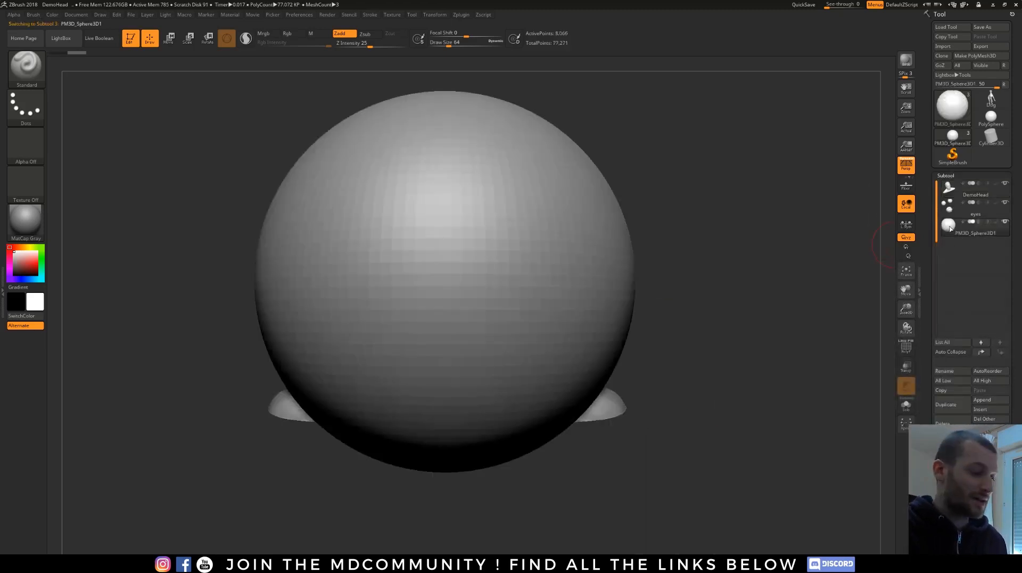
pyautogui.click(169, 38)
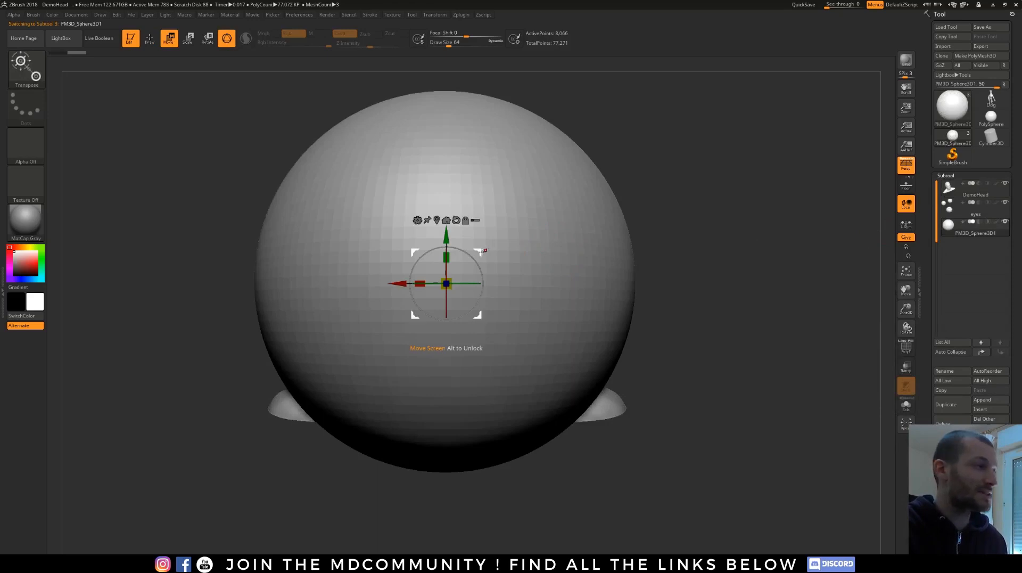
pyautogui.moveTo(445, 282); pyautogui.dragTo(629, 326)
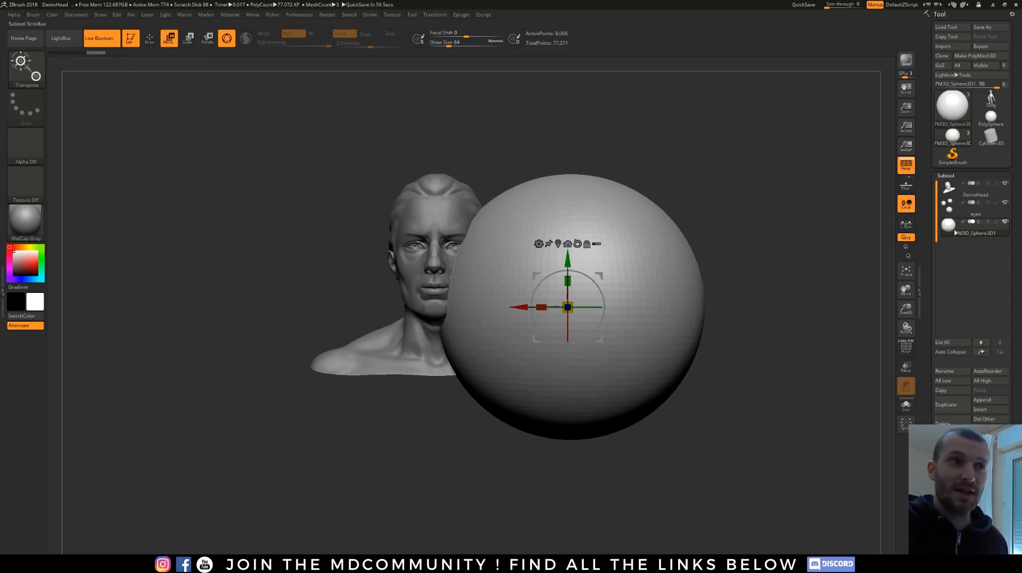
pyautogui.moveTo(975, 191)
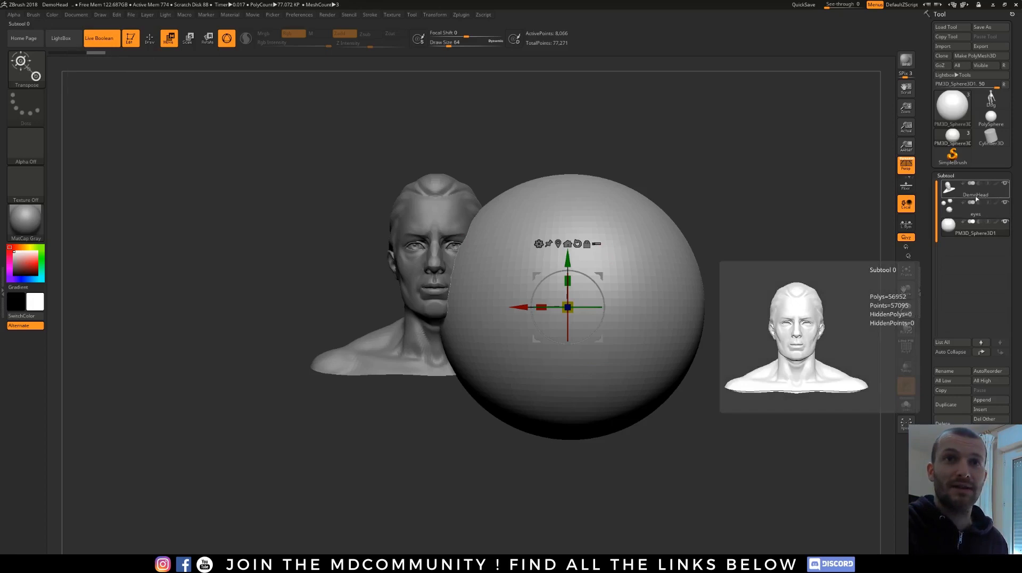
pyautogui.click(973, 227)
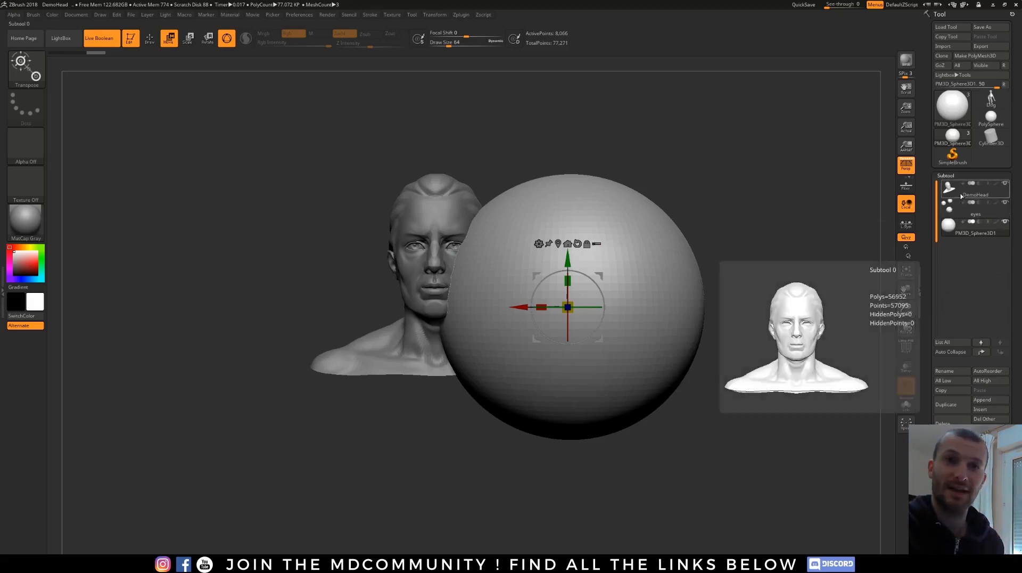
# Step: Set the sphere subtool to Subtract so it carves into the head
pyautogui.click(975, 231)
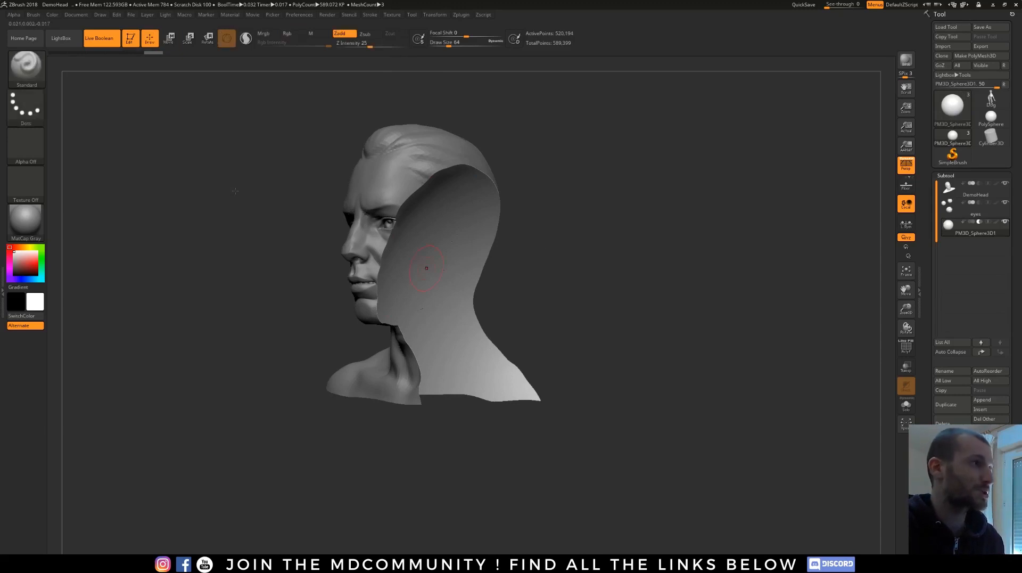
pyautogui.moveTo(169, 158)
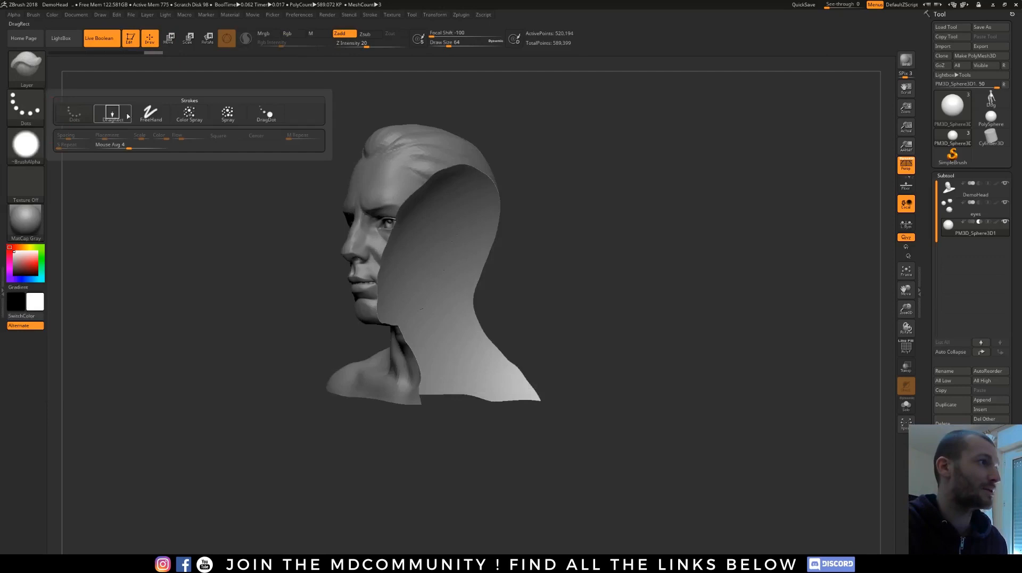
# Step: Switch to the DragRect stroke and stamp a test dotted pattern on the cut face
pyautogui.click(25, 146)
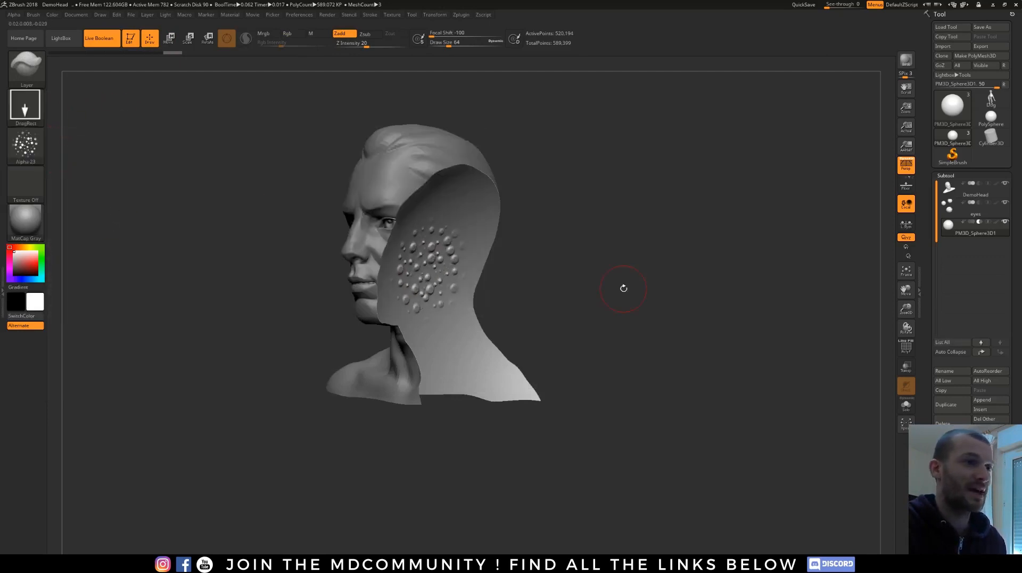
pyautogui.moveTo(622, 288); pyautogui.dragTo(592, 288)
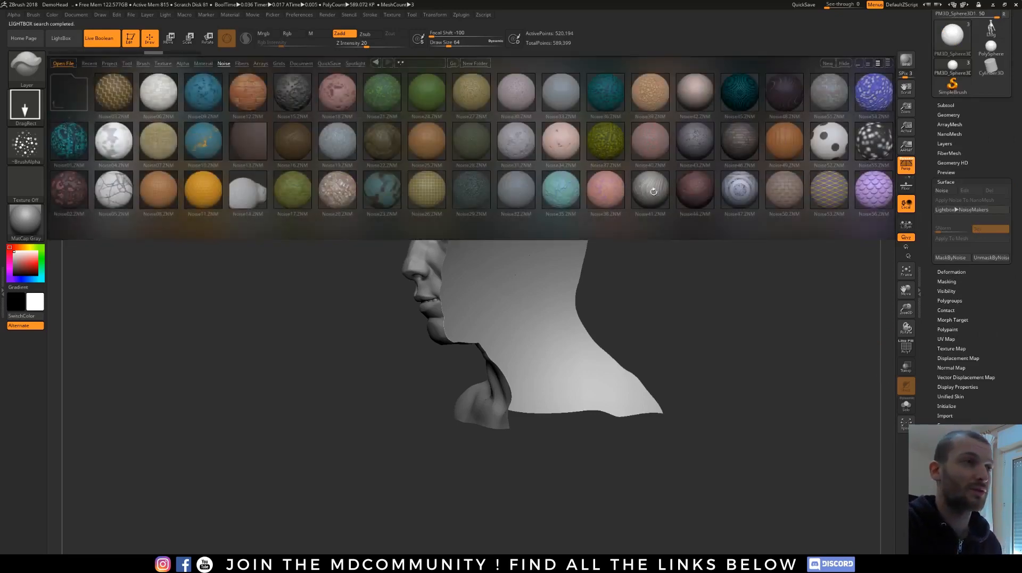
# Step: Preview several NoiseMaker presets and apply the rocky reddish noise to the cut face
pyautogui.click(651, 190)
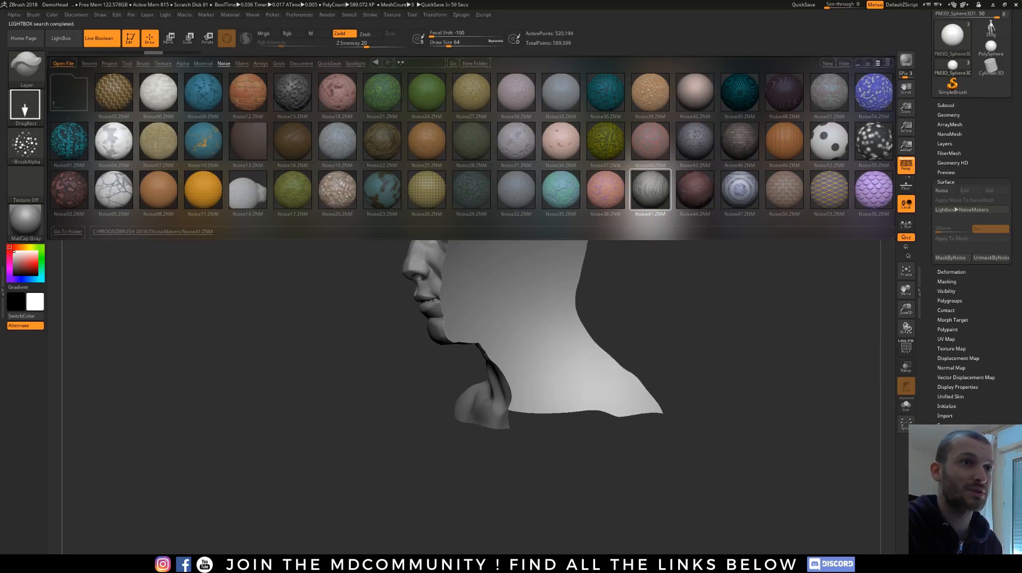
pyautogui.click(695, 190)
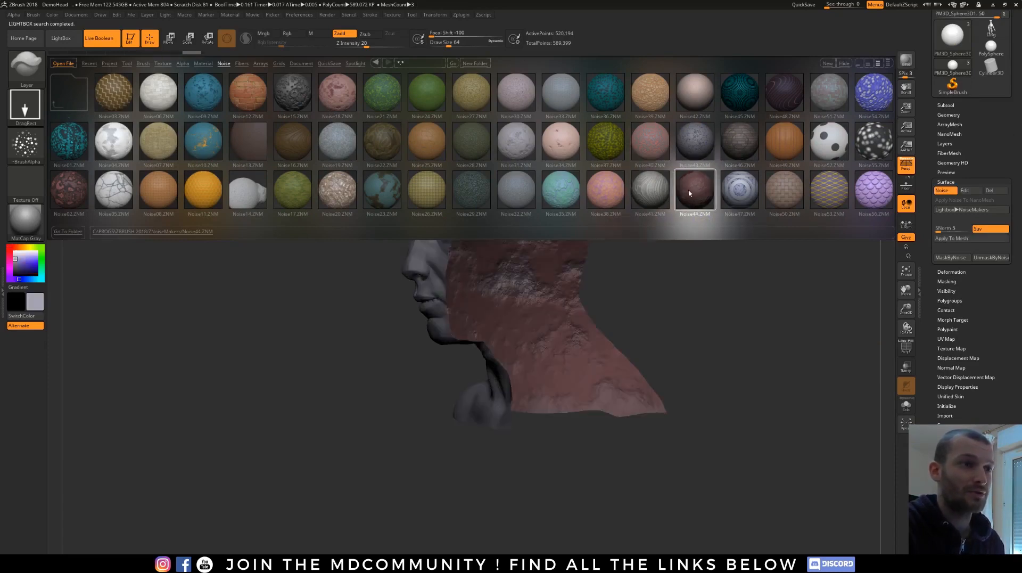
pyautogui.click(650, 189)
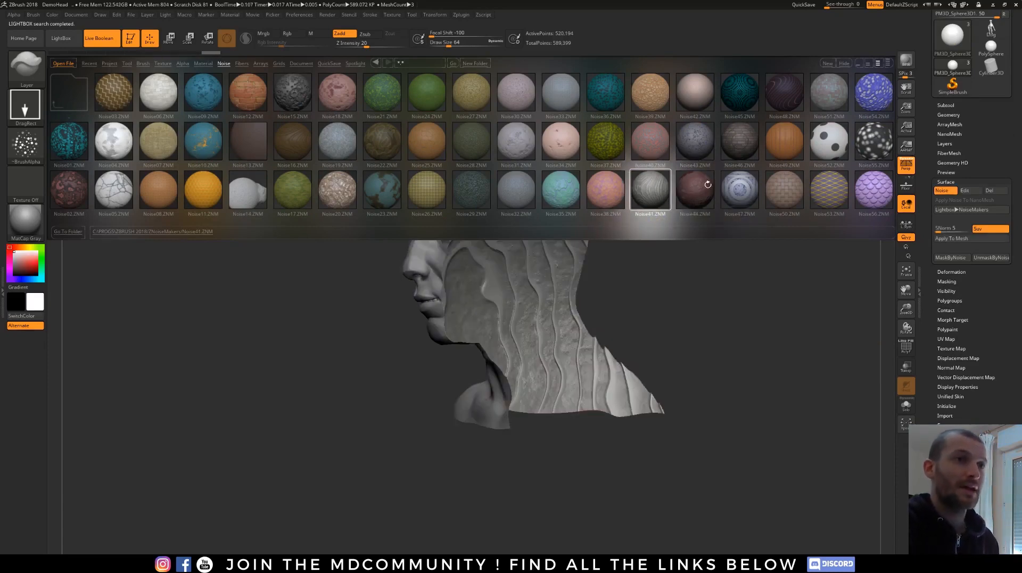
pyautogui.click(694, 189)
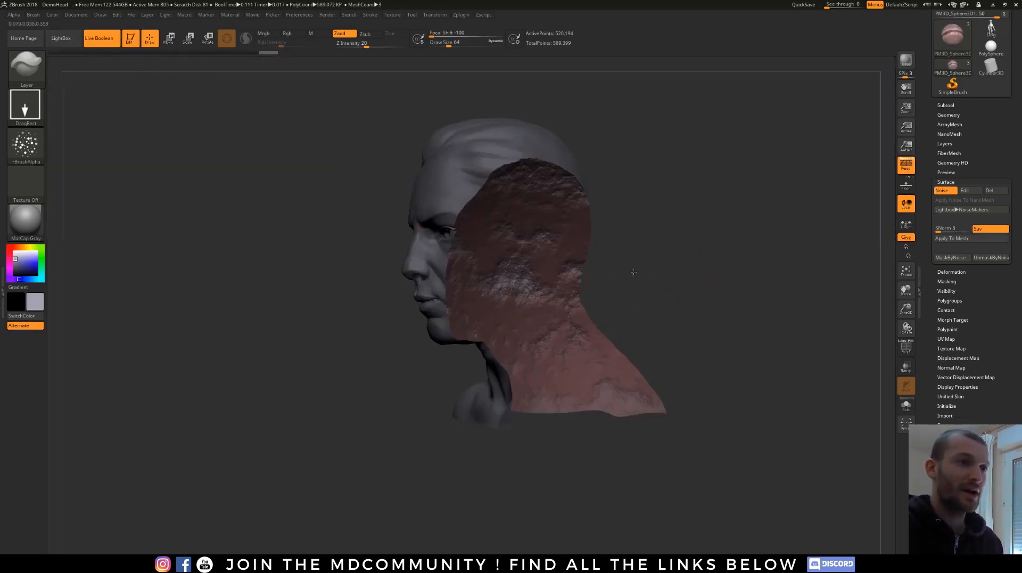
pyautogui.moveTo(632, 271); pyautogui.dragTo(576, 235)
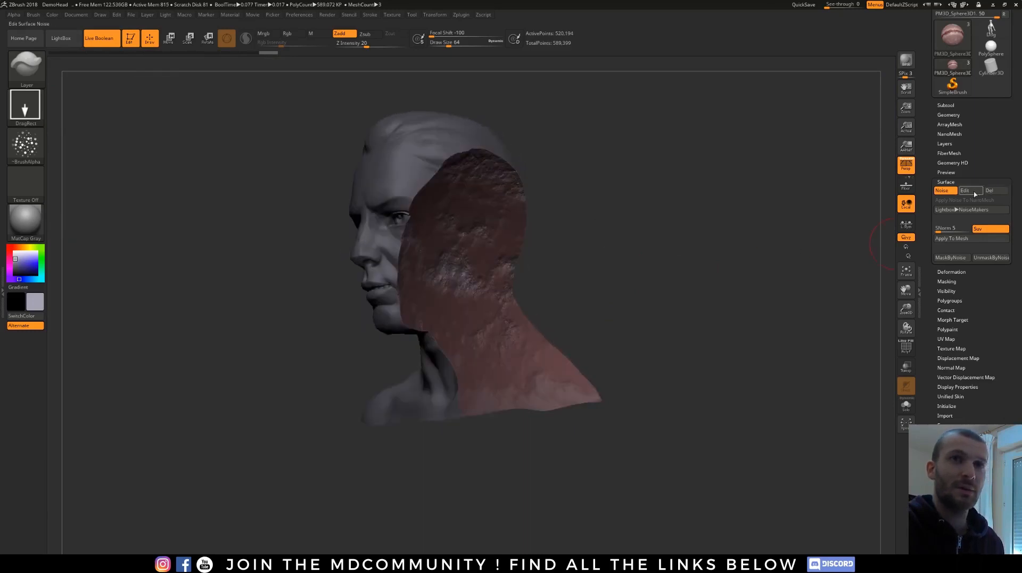
# Step: Edit the surface noise to a finer scale and higher strength
pyautogui.click(965, 190)
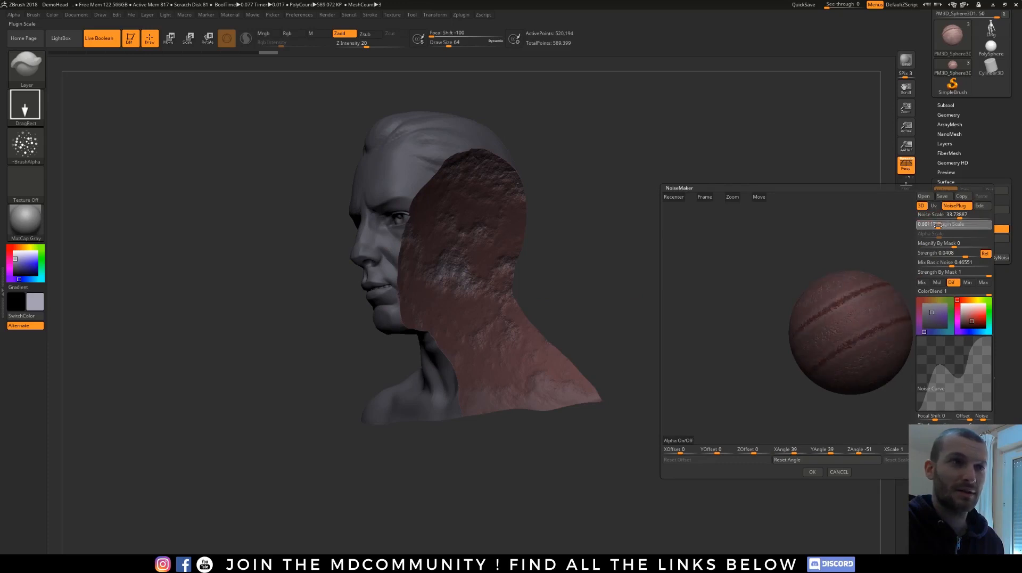
pyautogui.click(812, 471)
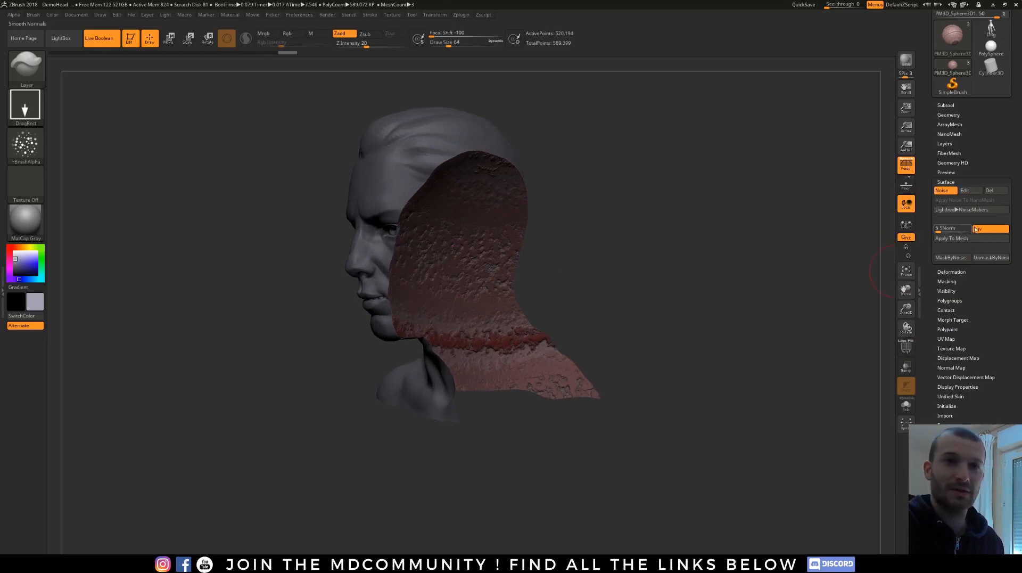
pyautogui.click(963, 190)
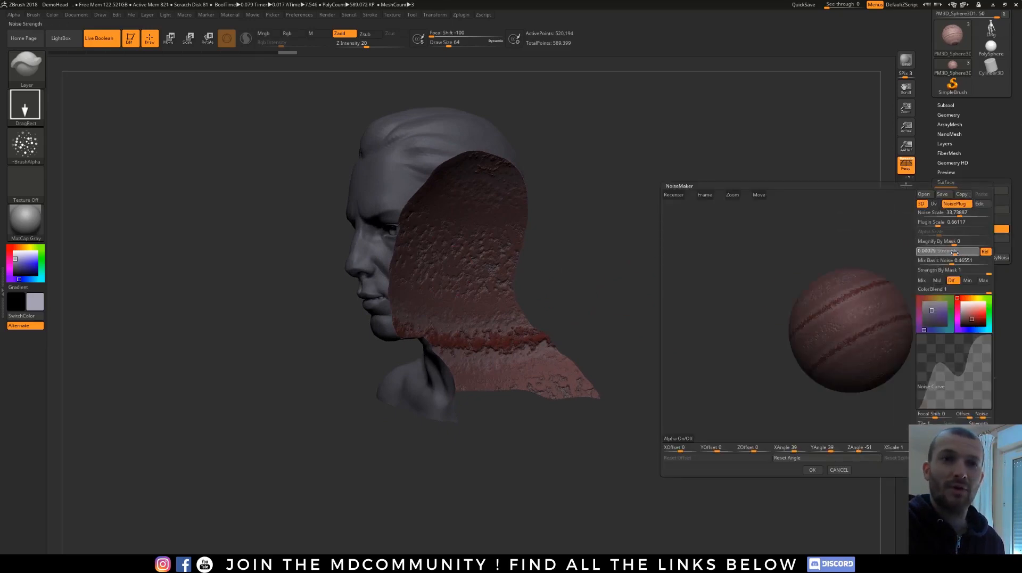
pyautogui.moveTo(945, 250); pyautogui.dragTo(926, 251)
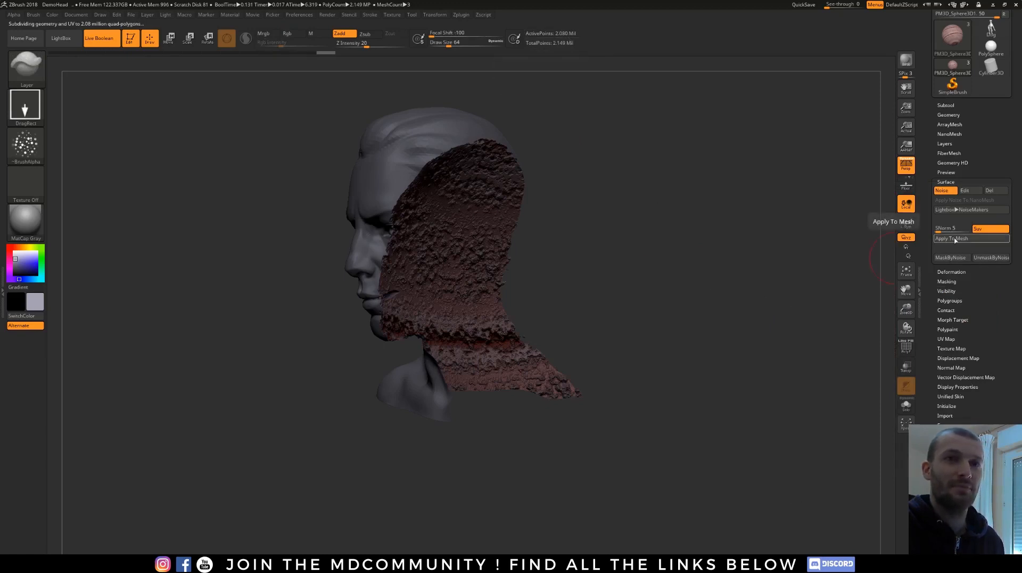
# Step: Bake the noise into the sphere and move it to cut the side of the face
pyautogui.click(951, 239)
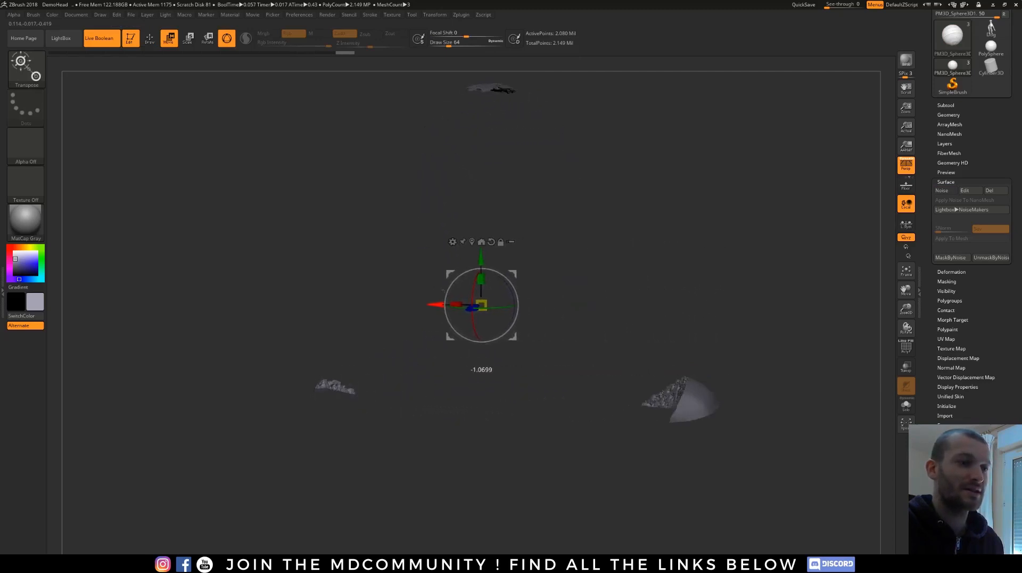
pyautogui.moveTo(482, 304); pyautogui.dragTo(502, 319)
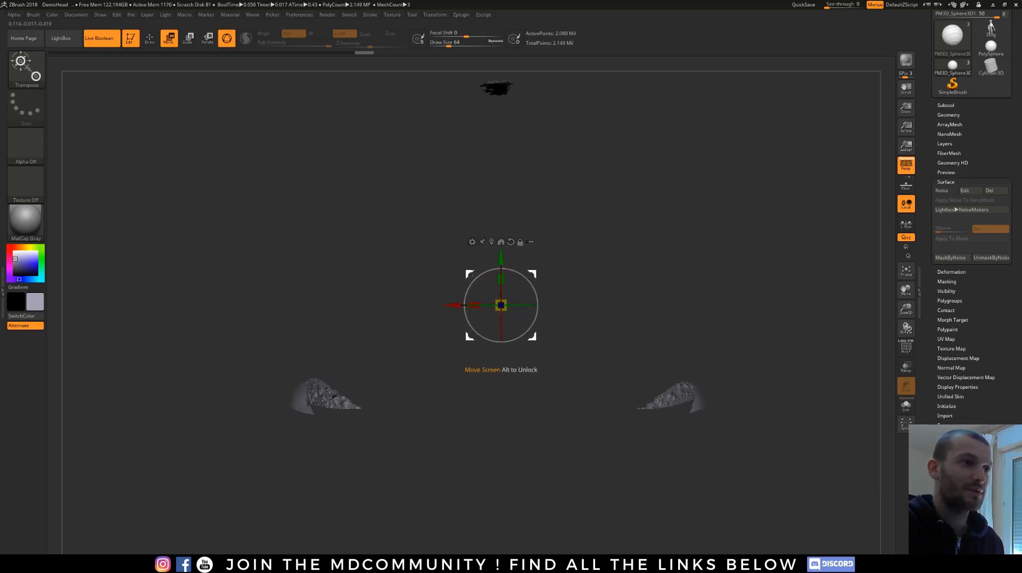
pyautogui.moveTo(500, 304); pyautogui.dragTo(611, 99)
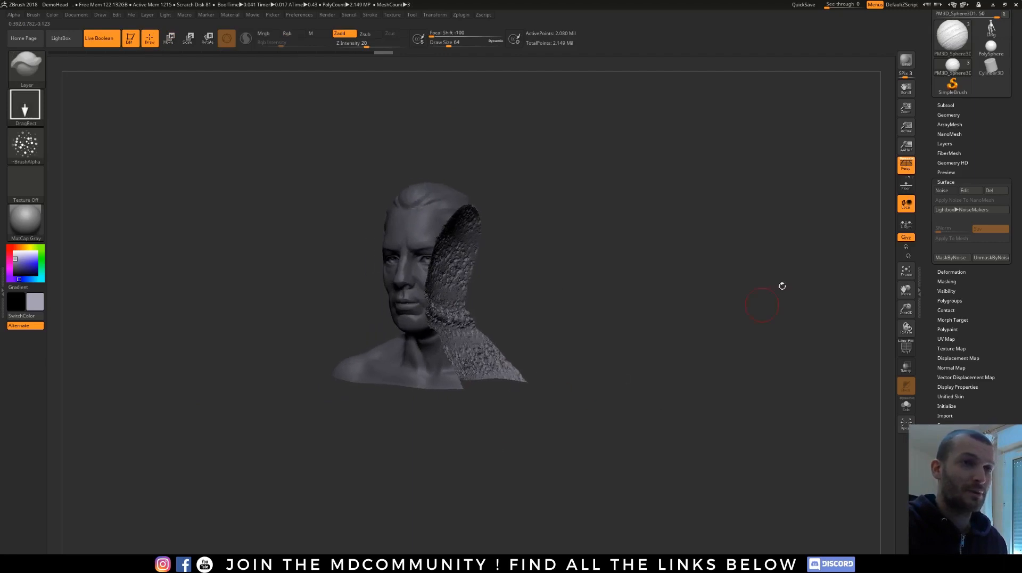
pyautogui.click(168, 38)
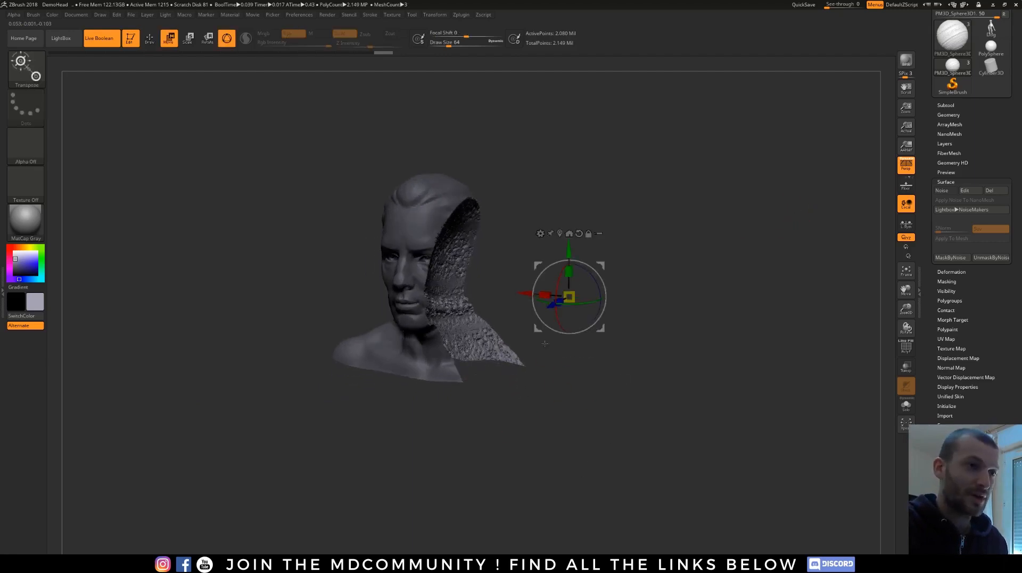
pyautogui.moveTo(567, 298); pyautogui.dragTo(539, 316)
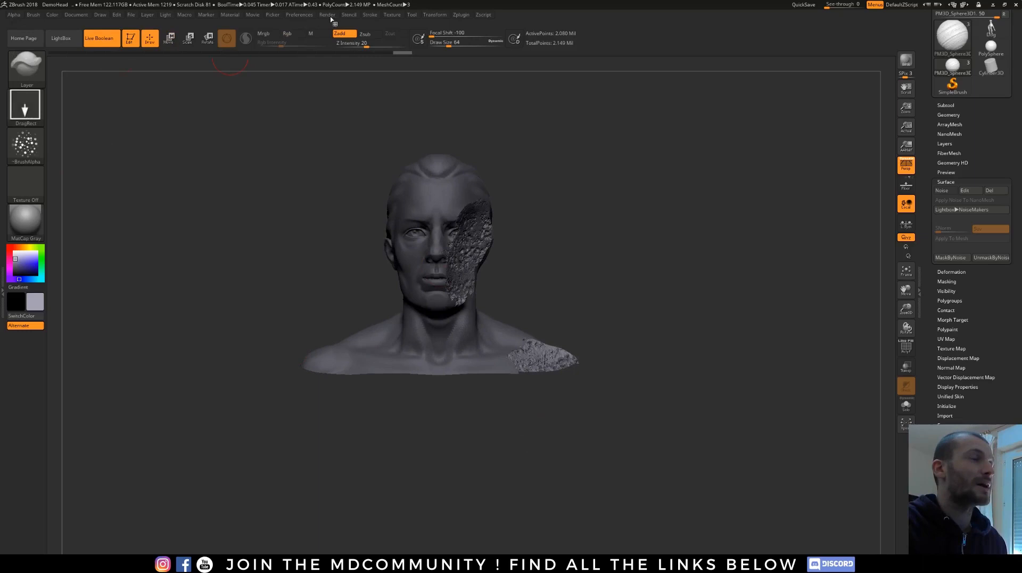
pyautogui.click(327, 15)
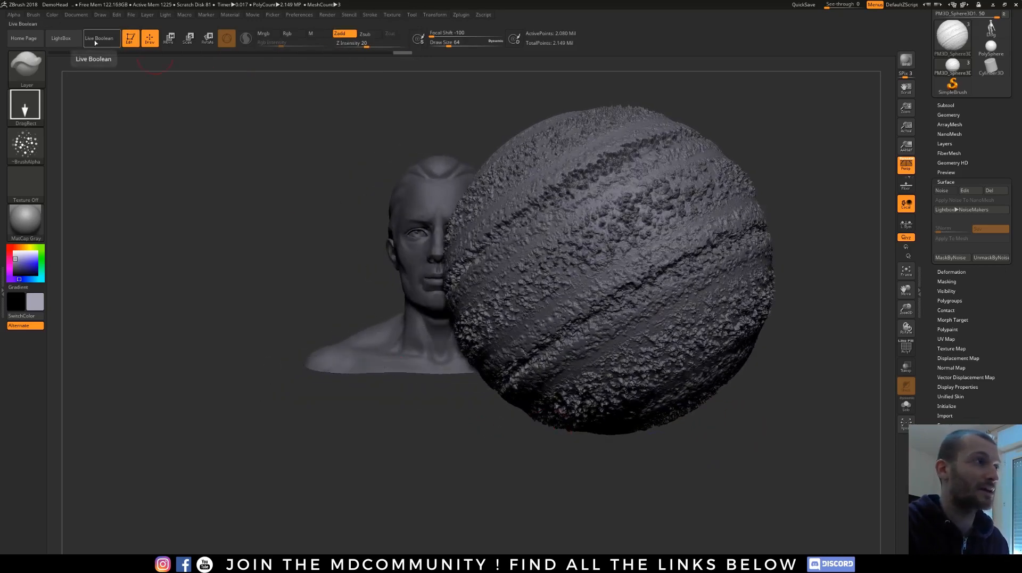
pyautogui.click(100, 37)
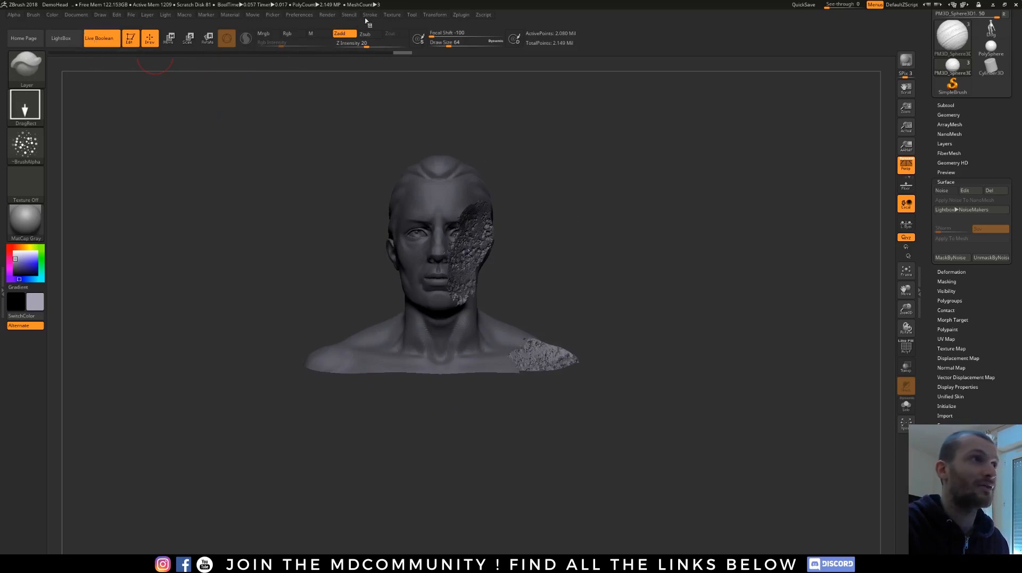
pyautogui.click(326, 14)
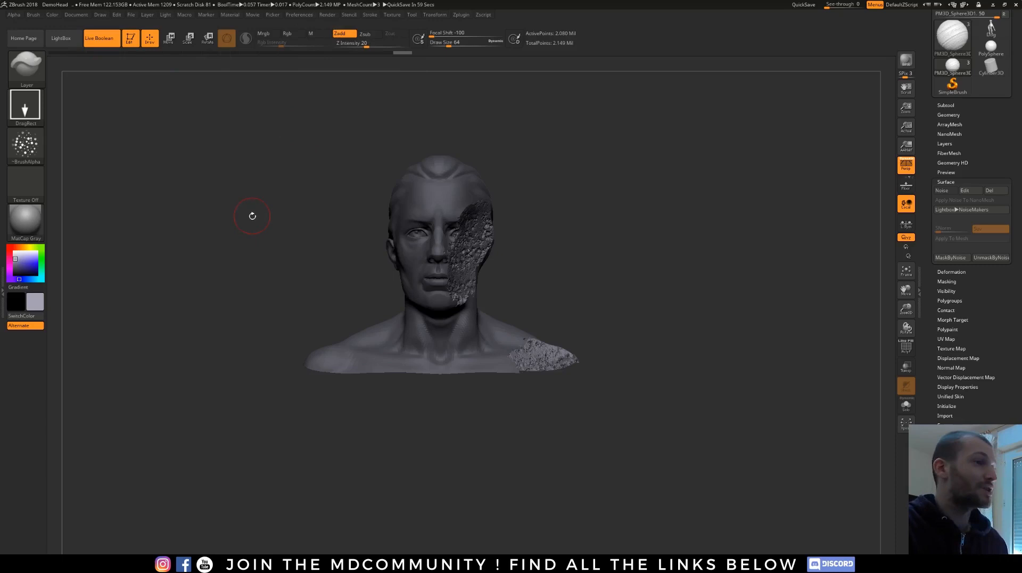
pyautogui.moveTo(257, 219)
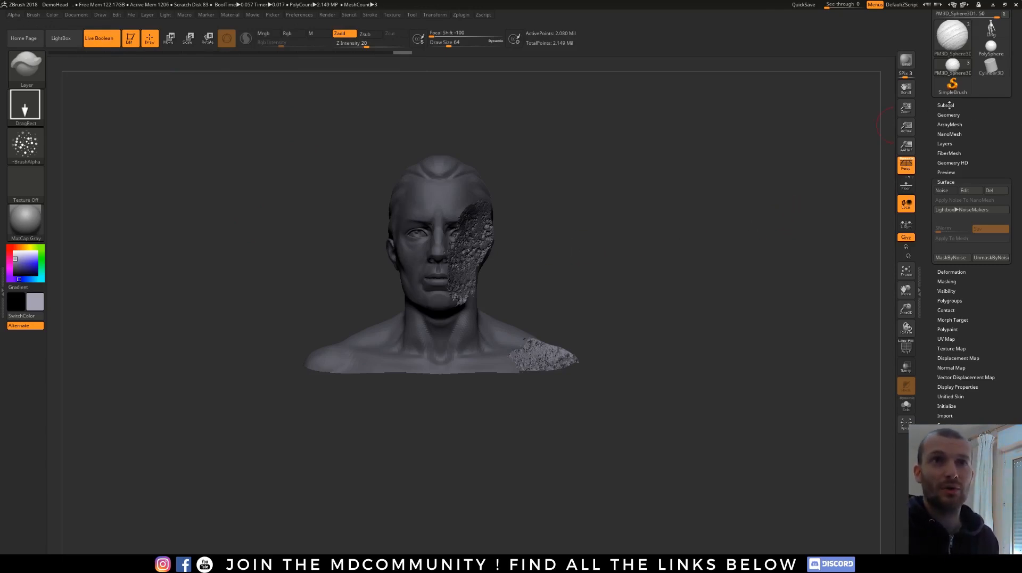
# Step: Make Boolean Mesh from the subtools, inspect the eroded cut, and turn off Live Boolean
pyautogui.click(944, 105)
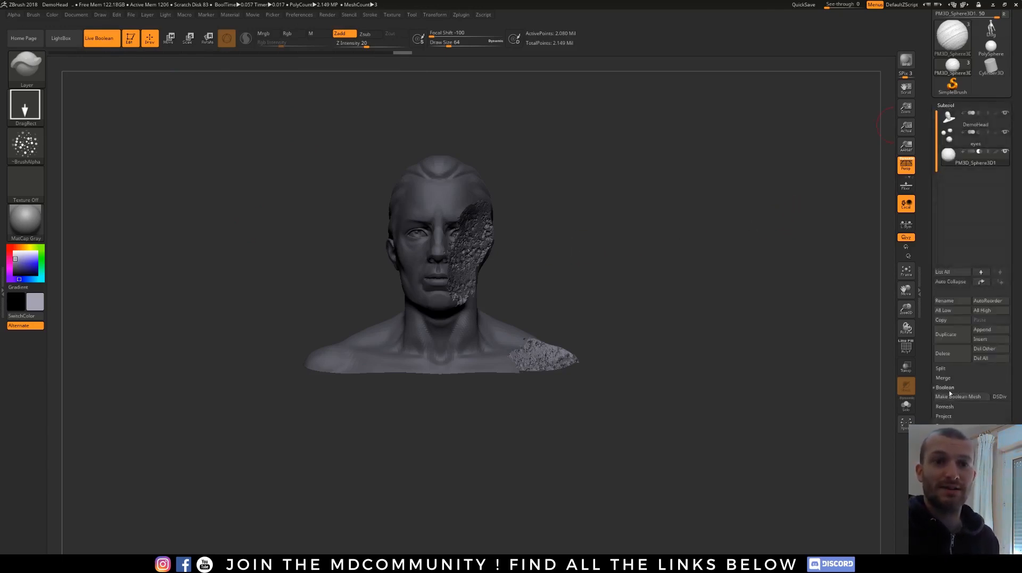
pyautogui.moveTo(959, 396)
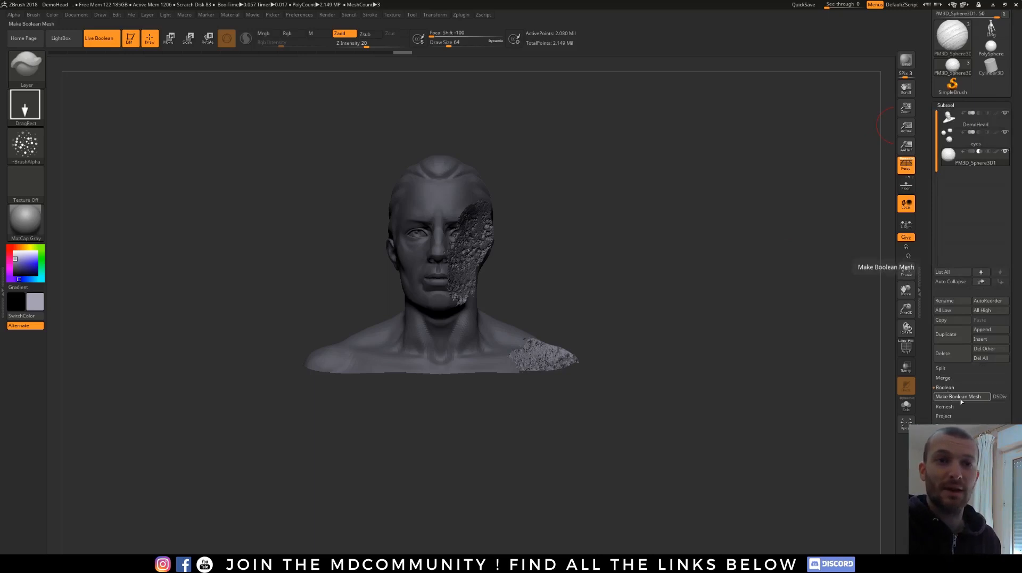
pyautogui.click(961, 395)
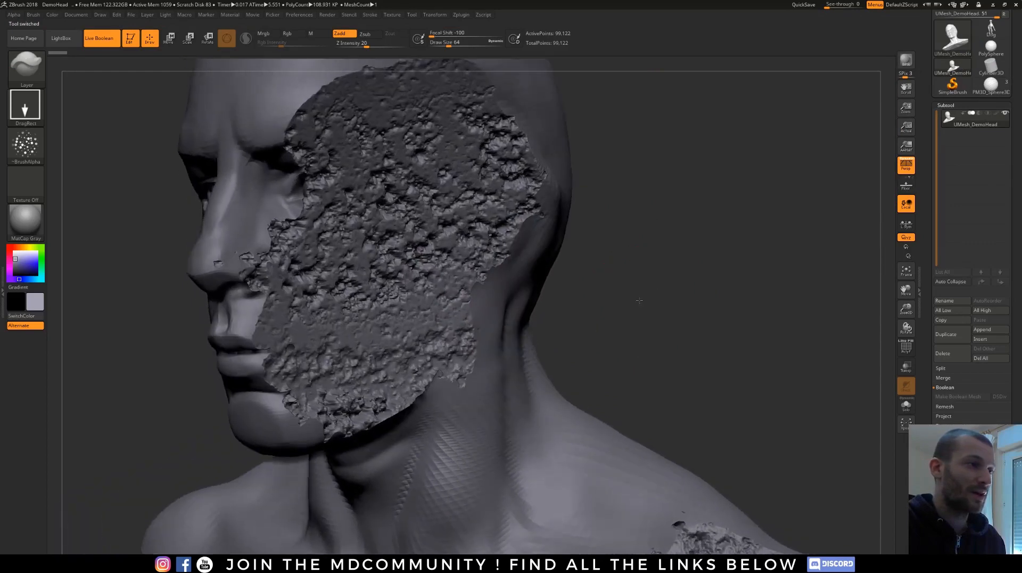
pyautogui.moveTo(638, 300); pyautogui.dragTo(672, 270)
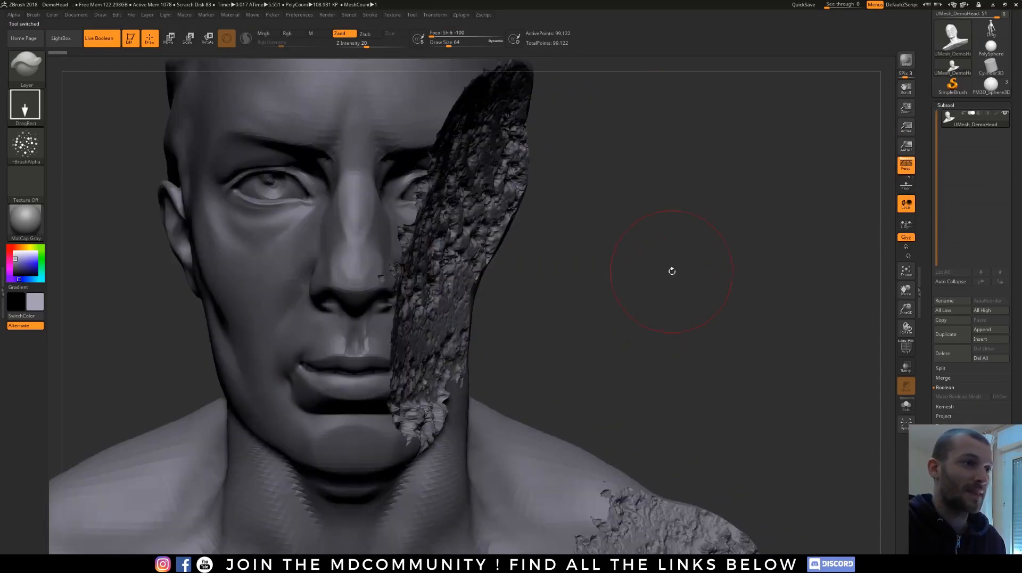
pyautogui.moveTo(671, 271); pyautogui.dragTo(552, 231)
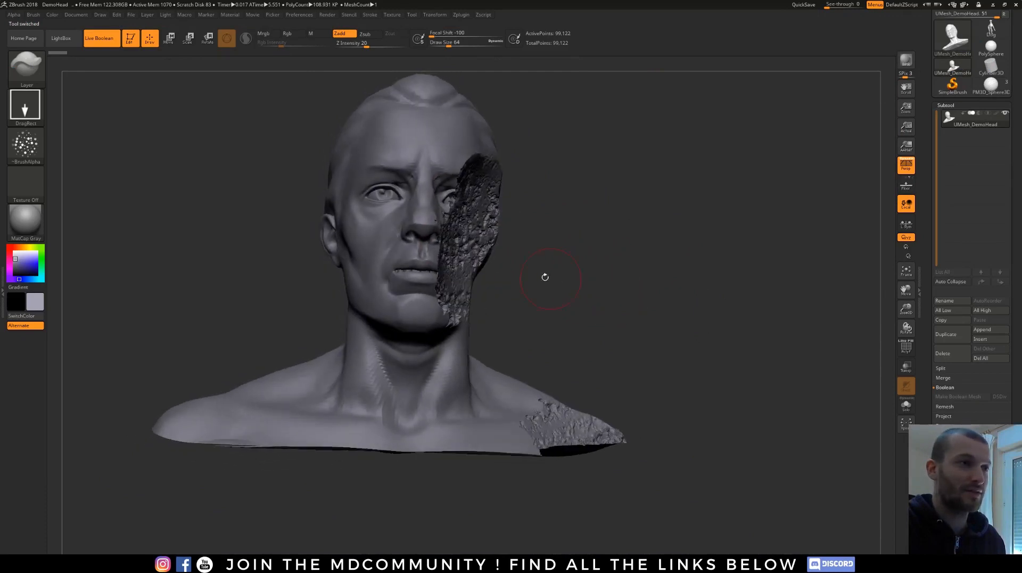
pyautogui.moveTo(544, 277); pyautogui.dragTo(336, 399)
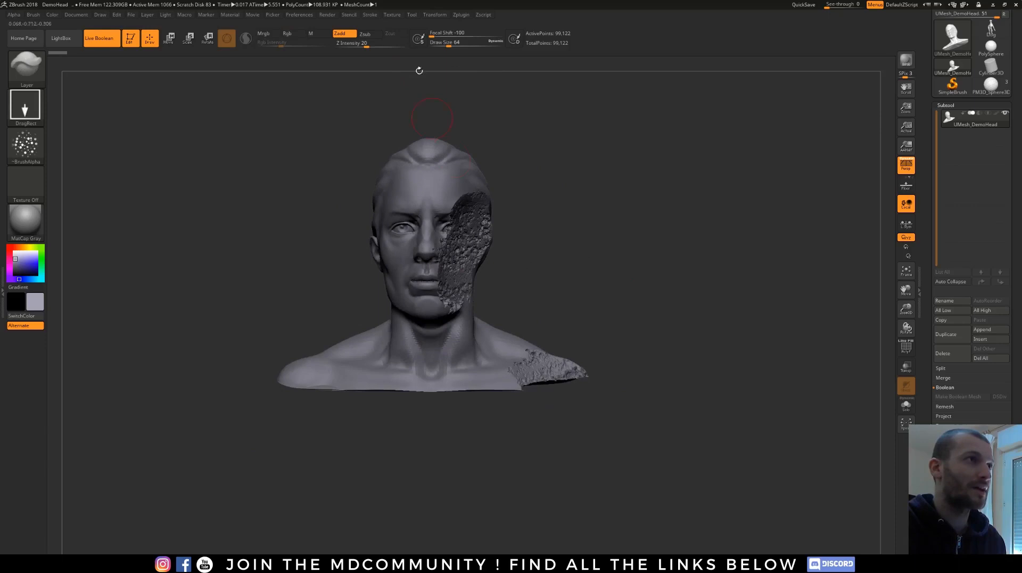
pyautogui.click(327, 14)
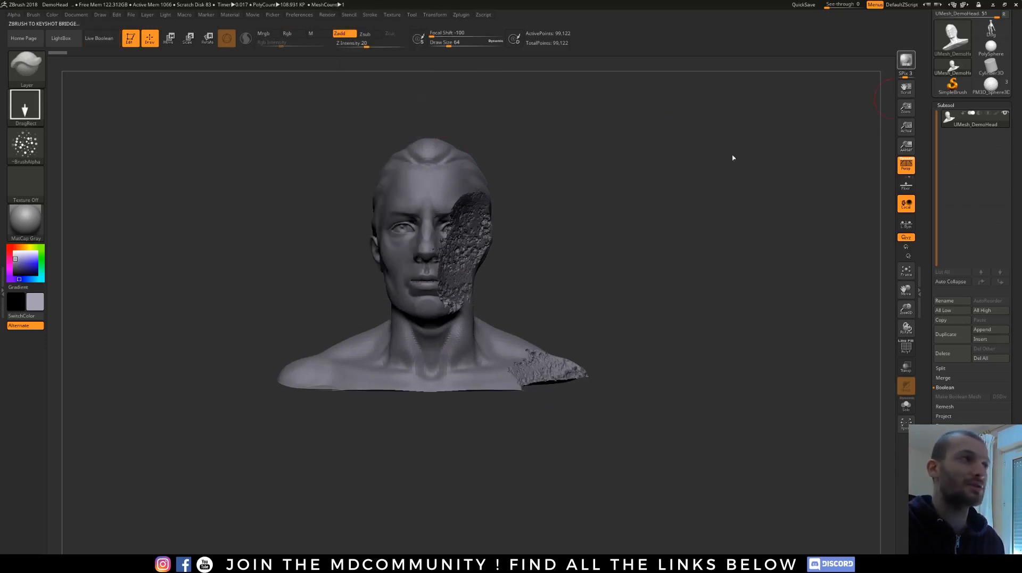
pyautogui.moveTo(586, 261)
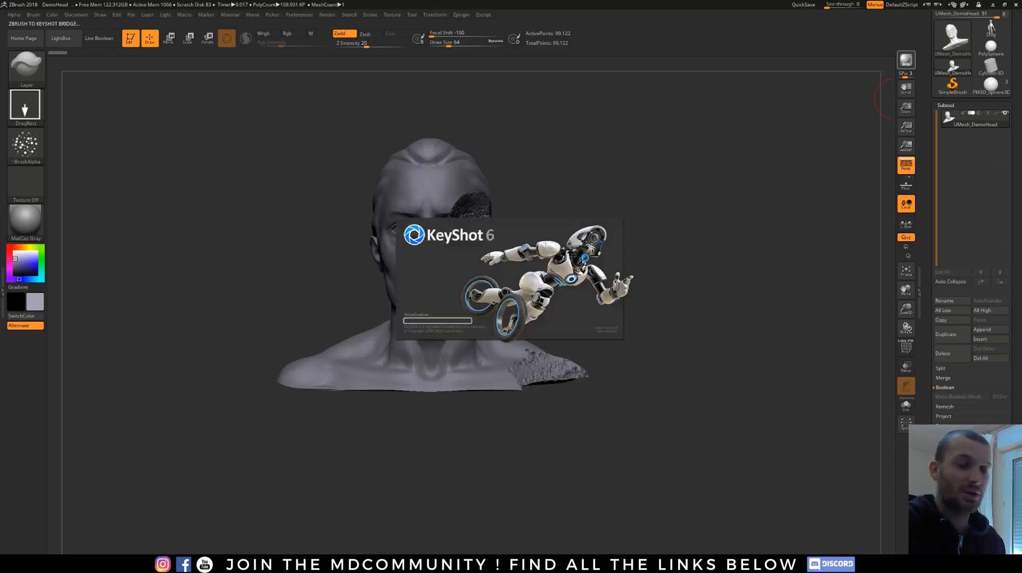
# Step: Alt-Tab over to KeyShot to check the bust sent from ZBrush
pyautogui.press('alt+tab')
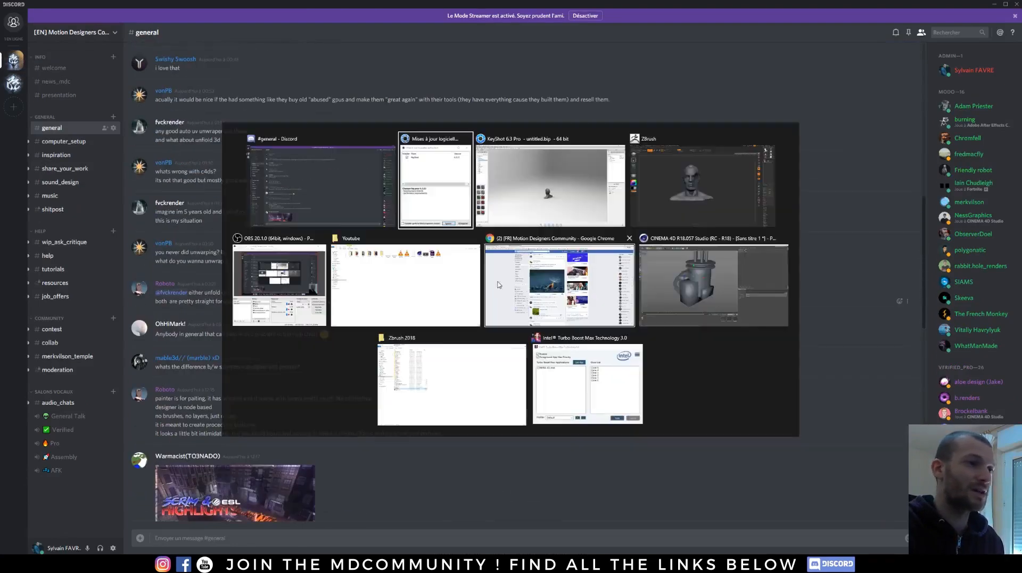
# Step: Open the [EN] Motion Designers Community group and read its full pinned rules post
pyautogui.click(556, 284)
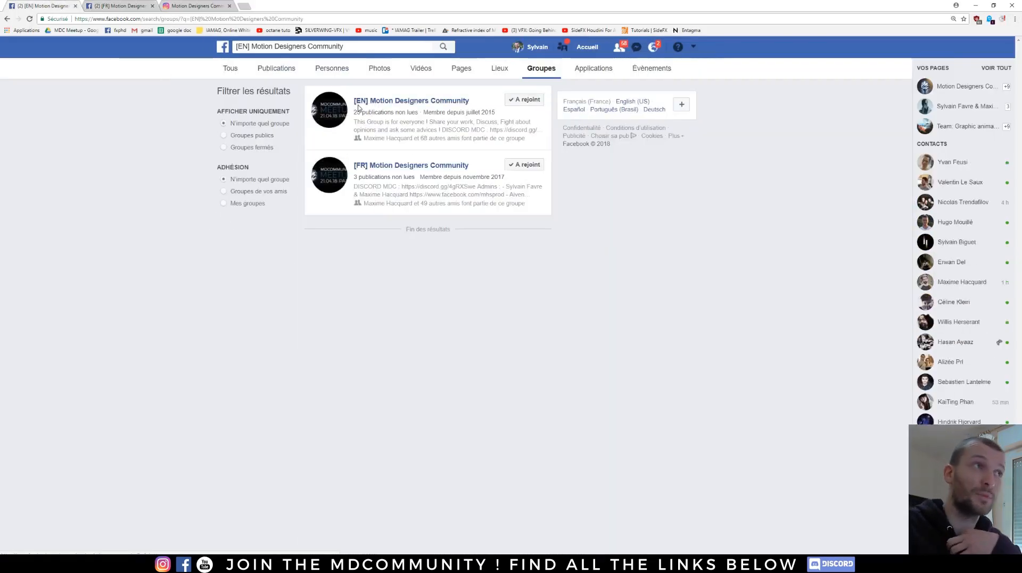
pyautogui.click(412, 101)
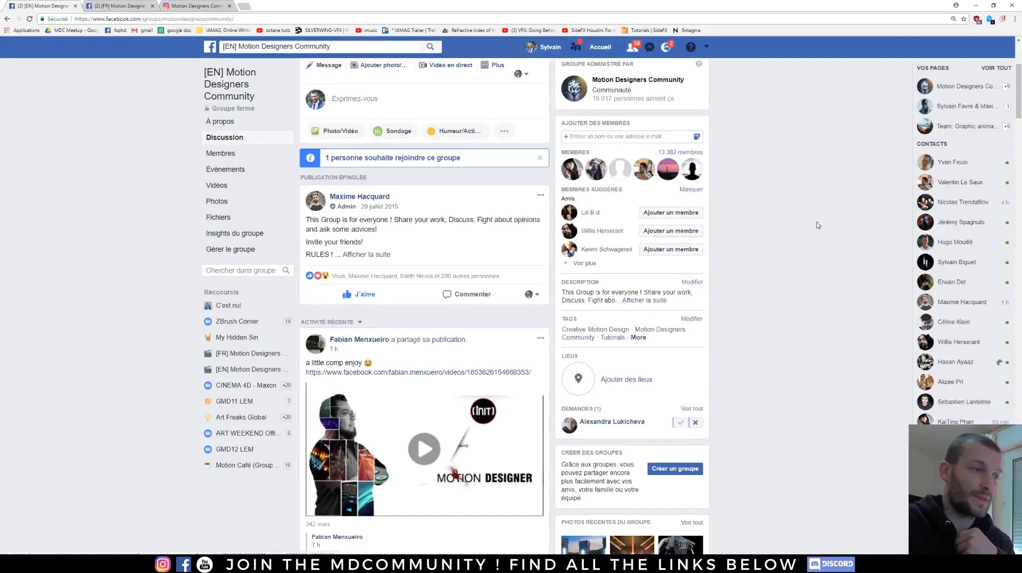
pyautogui.click(366, 254)
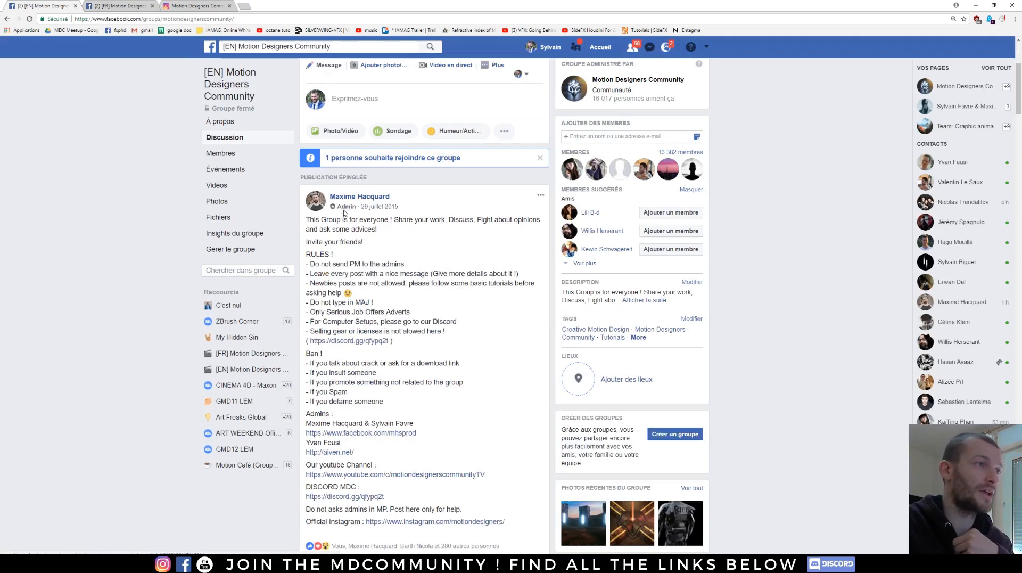
pyautogui.scroll(-3)
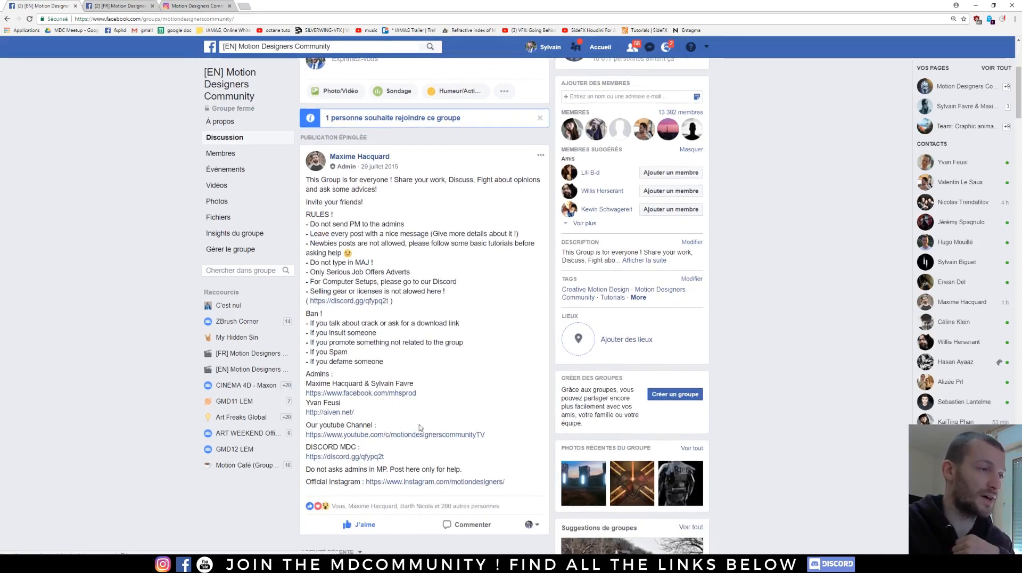
pyautogui.scroll(-3)
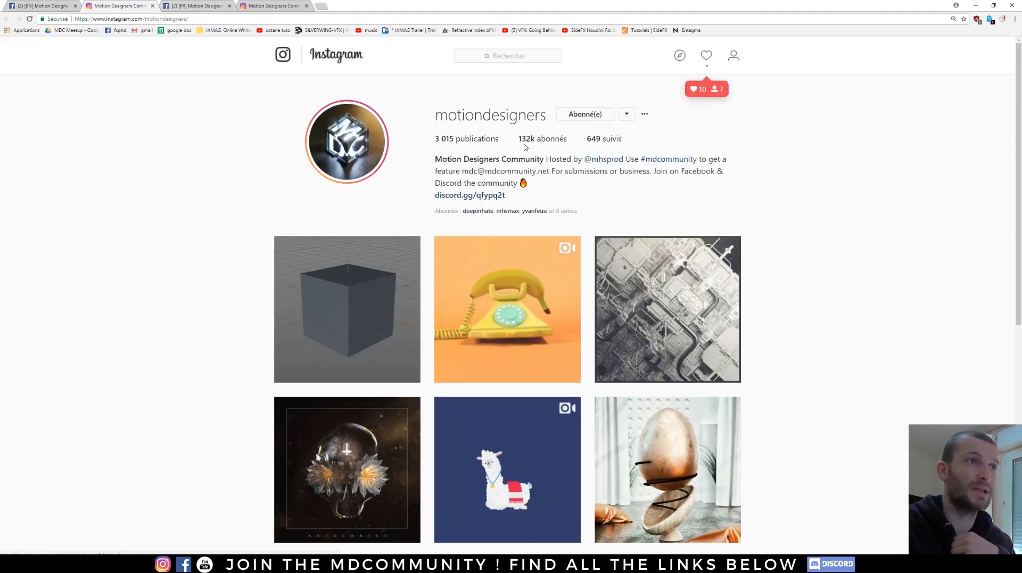
pyautogui.moveTo(652, 163)
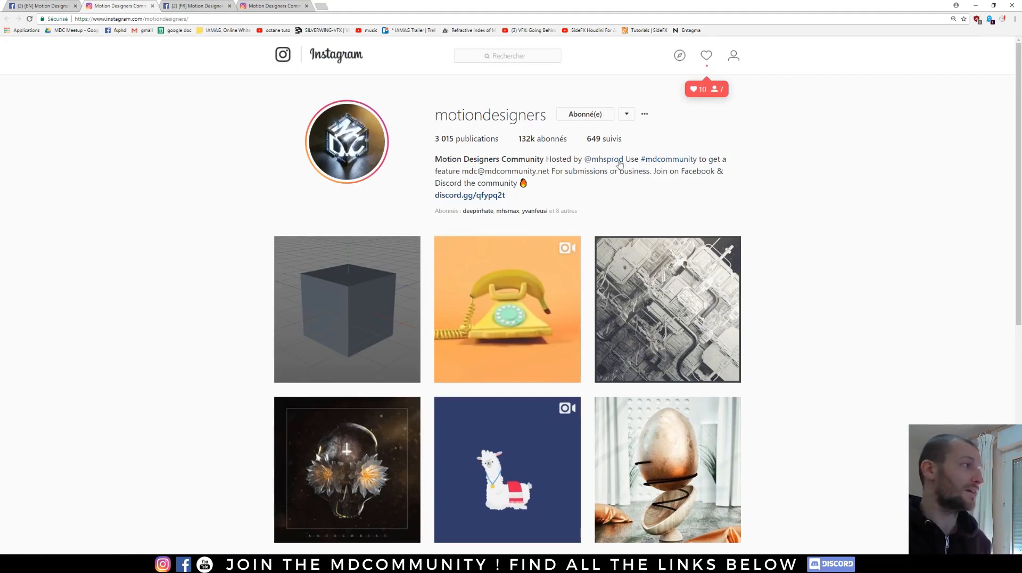
# Step: Scroll through the posts on the motiondesigners Instagram profile
pyautogui.scroll(-3)
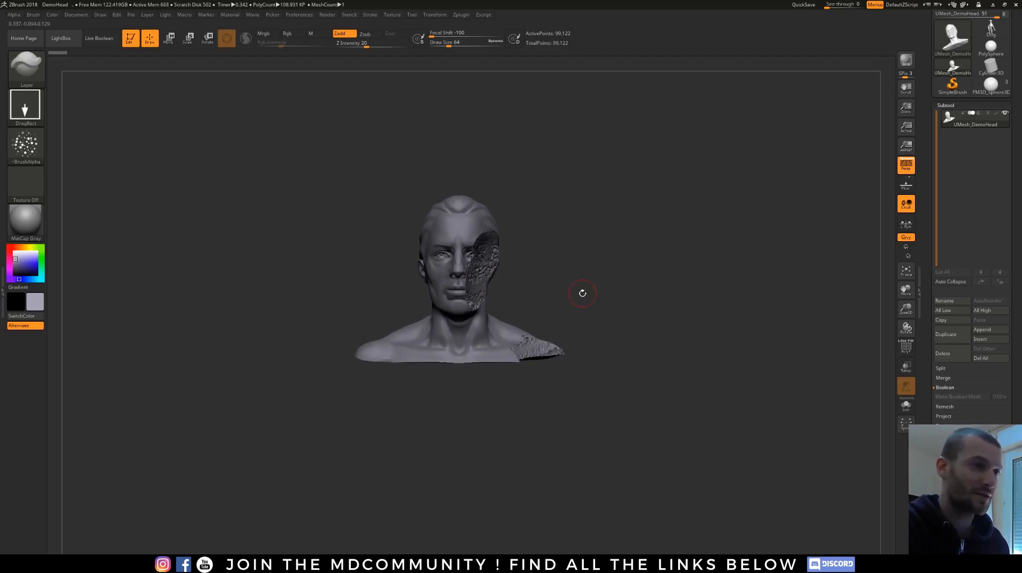
pyautogui.moveTo(554, 285)
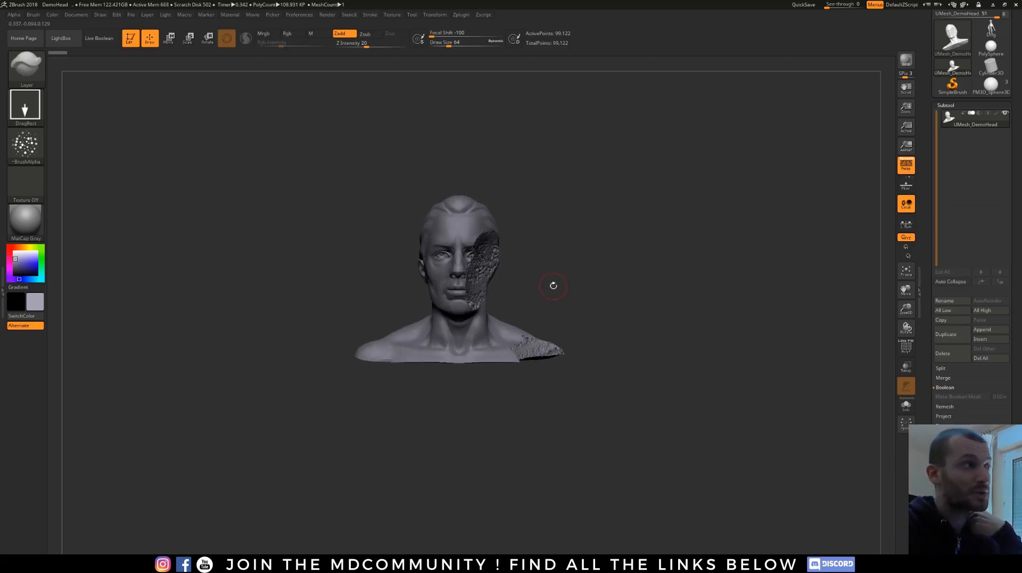
pyautogui.moveTo(90, 73)
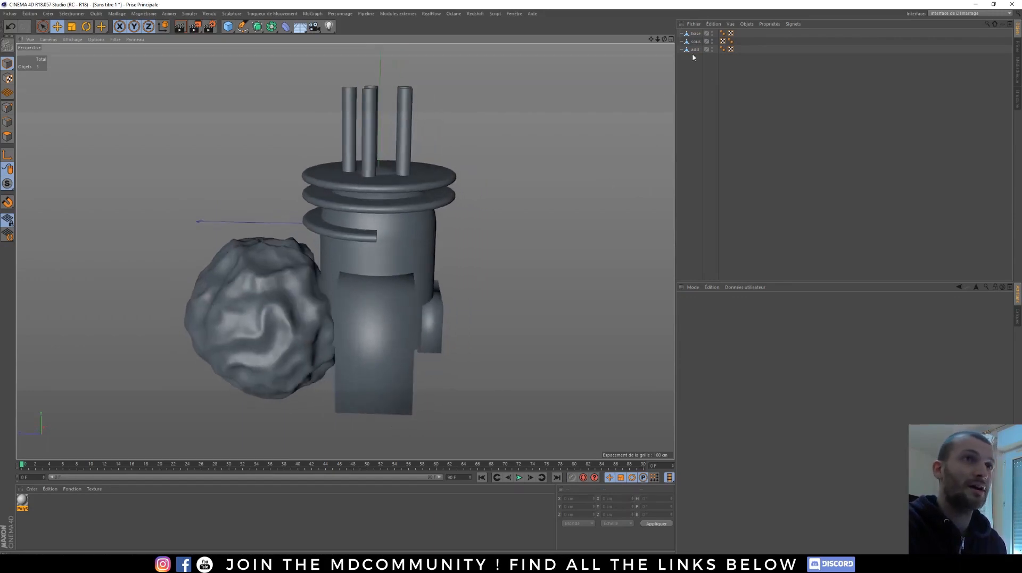
# Step: Select the base and other model parts, then close ZBrush choosing Non to skip saving
pyautogui.click(691, 32)
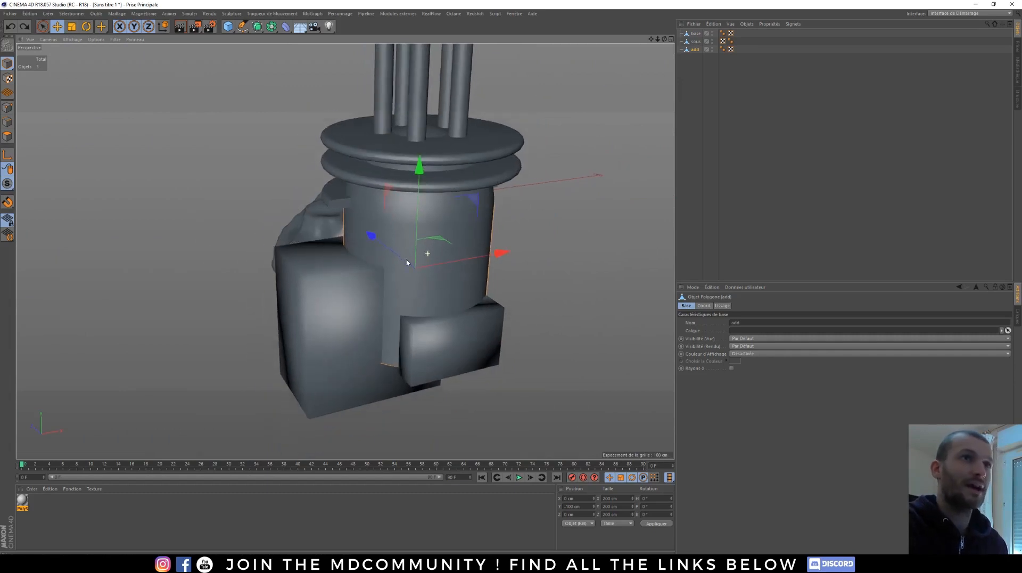
pyautogui.moveTo(406, 262); pyautogui.dragTo(414, 246)
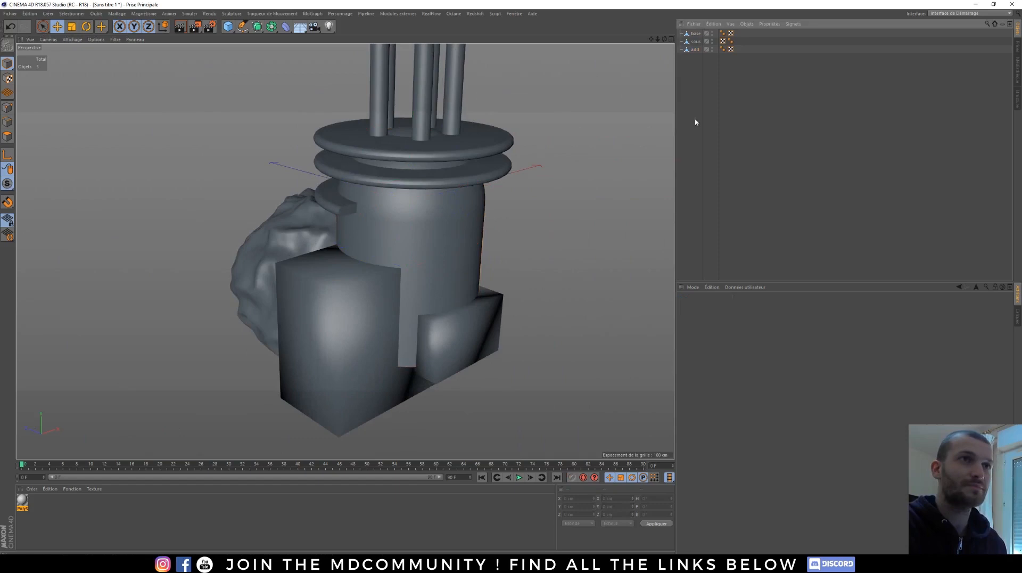
pyautogui.click(693, 34)
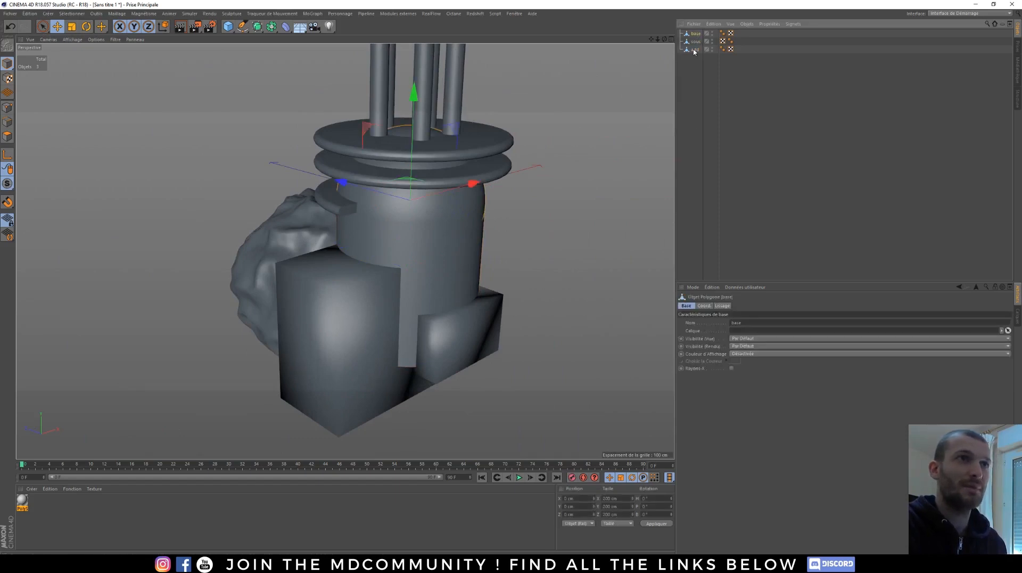
pyautogui.click(693, 40)
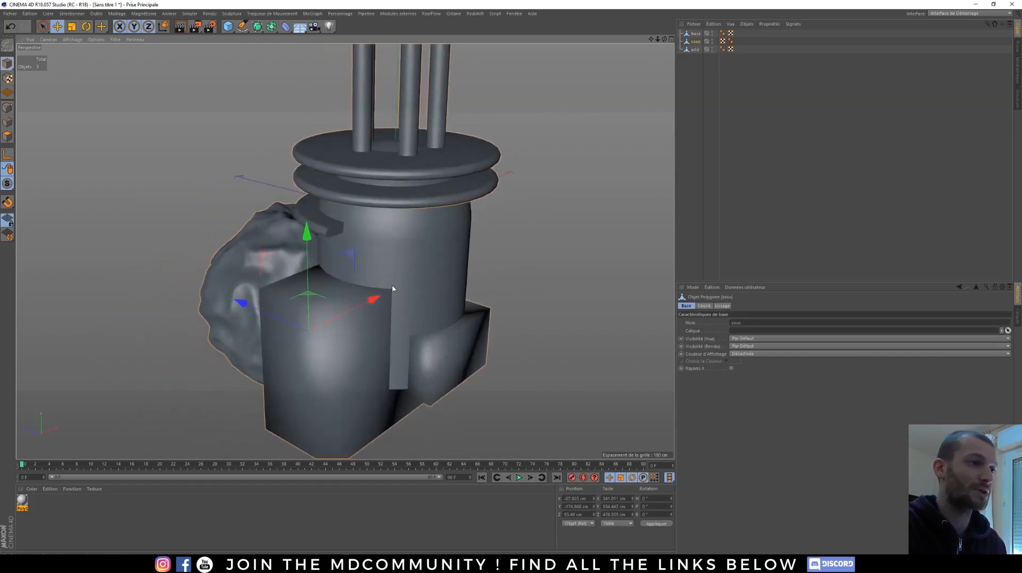
pyautogui.press('alt+tab')
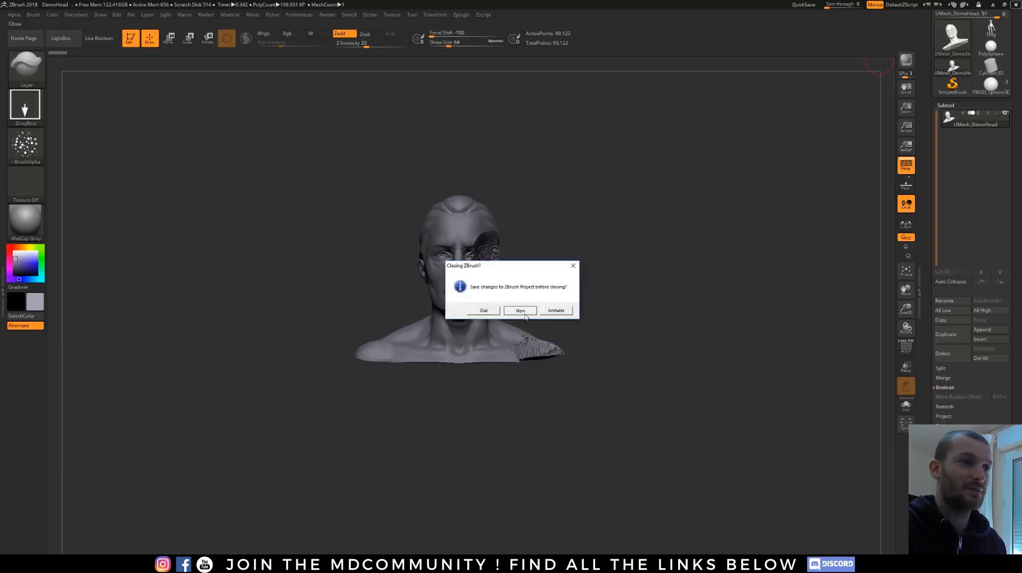
pyautogui.click(519, 310)
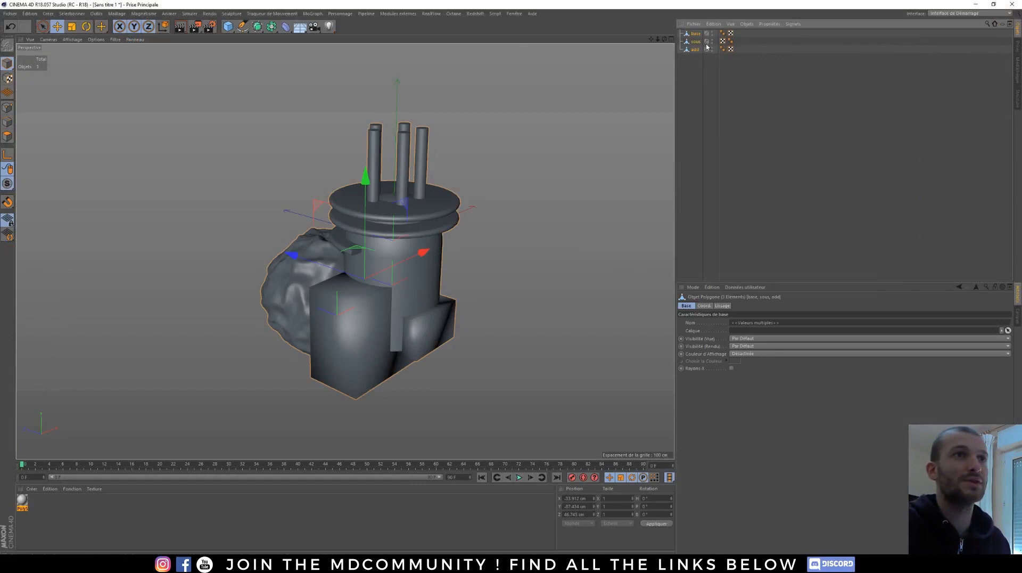
# Step: Send base, trous and add to ZBrush via GoZ
pyautogui.click(495, 14)
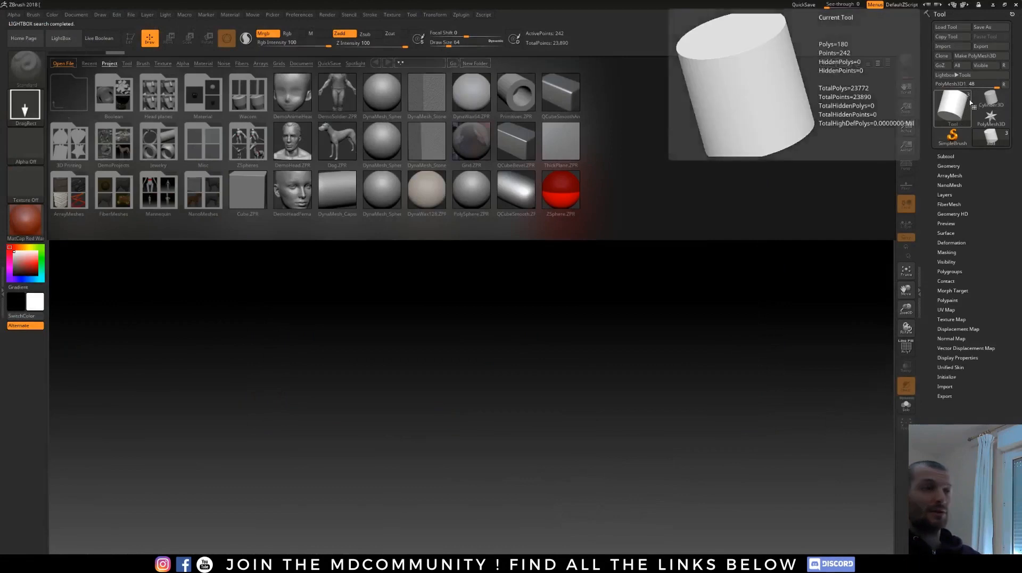
# Step: Pick the GoZ-imported Cinema 4D model as the active tool in the Tool palette
pyautogui.click(63, 38)
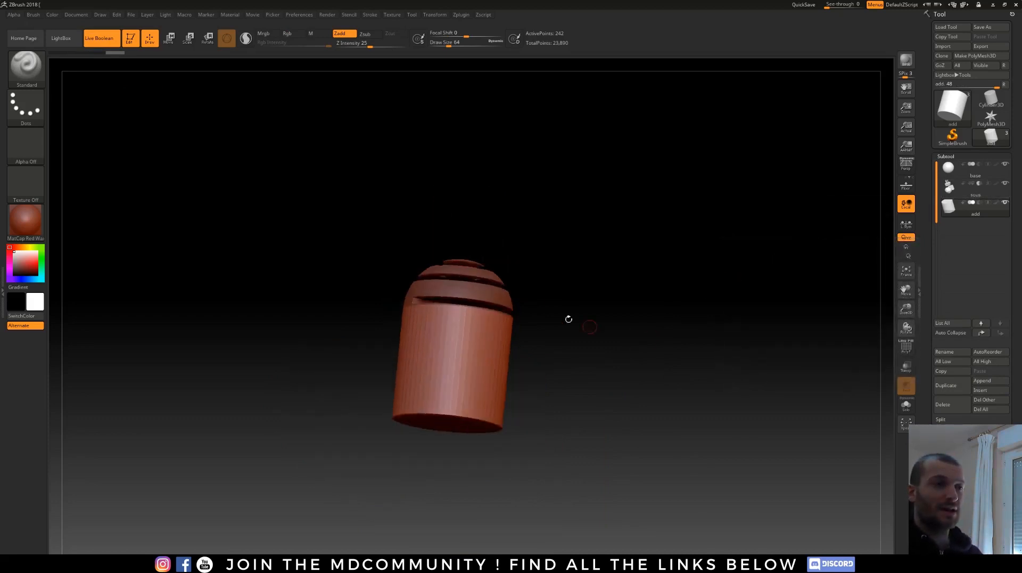
# Step: Orbit to inspect the cut grooves and select the pistons-and-rock subtool
pyautogui.moveTo(569, 320); pyautogui.dragTo(569, 343)
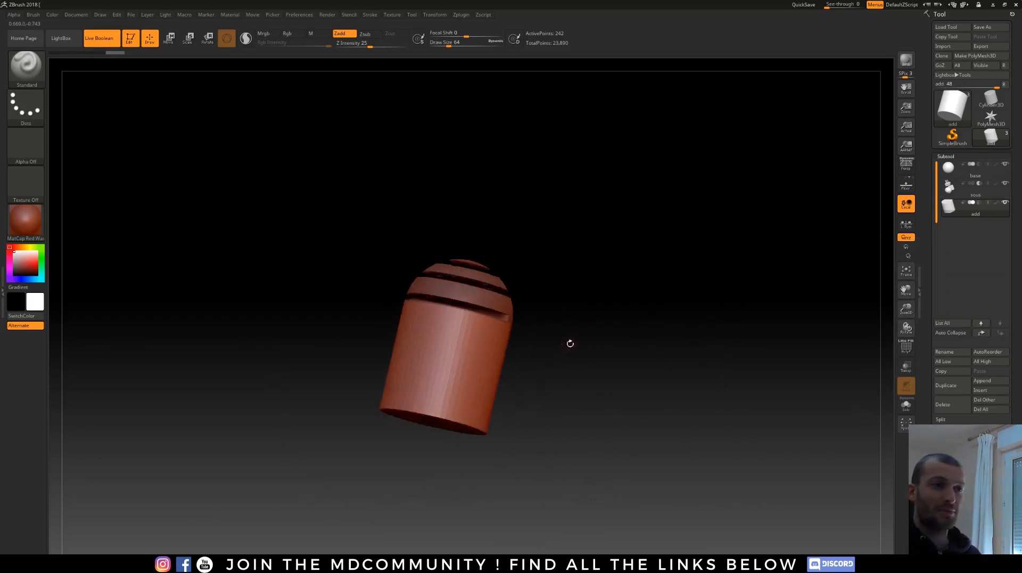
pyautogui.moveTo(570, 343); pyautogui.dragTo(690, 273)
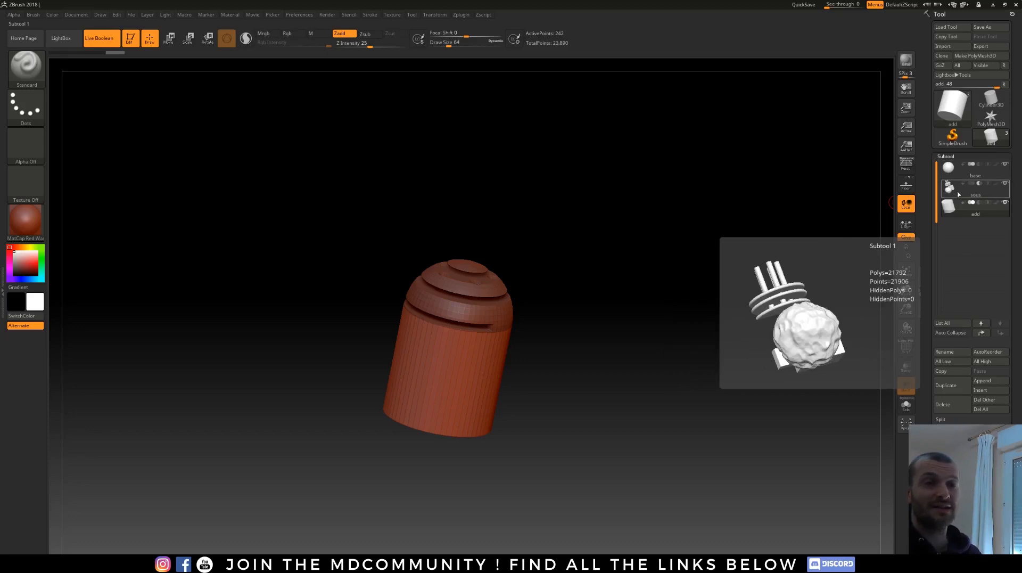
pyautogui.click(960, 213)
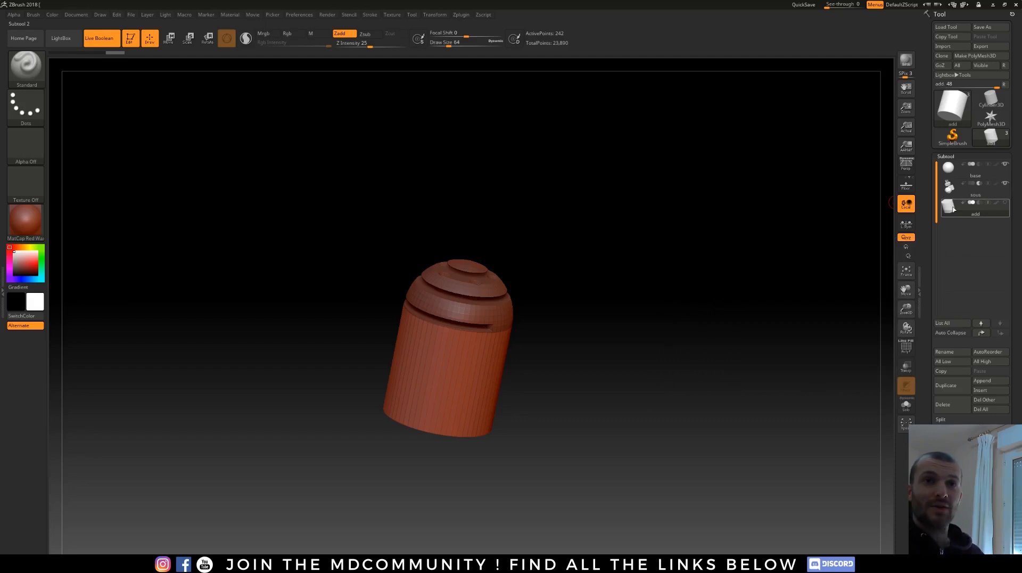
pyautogui.moveTo(947, 175)
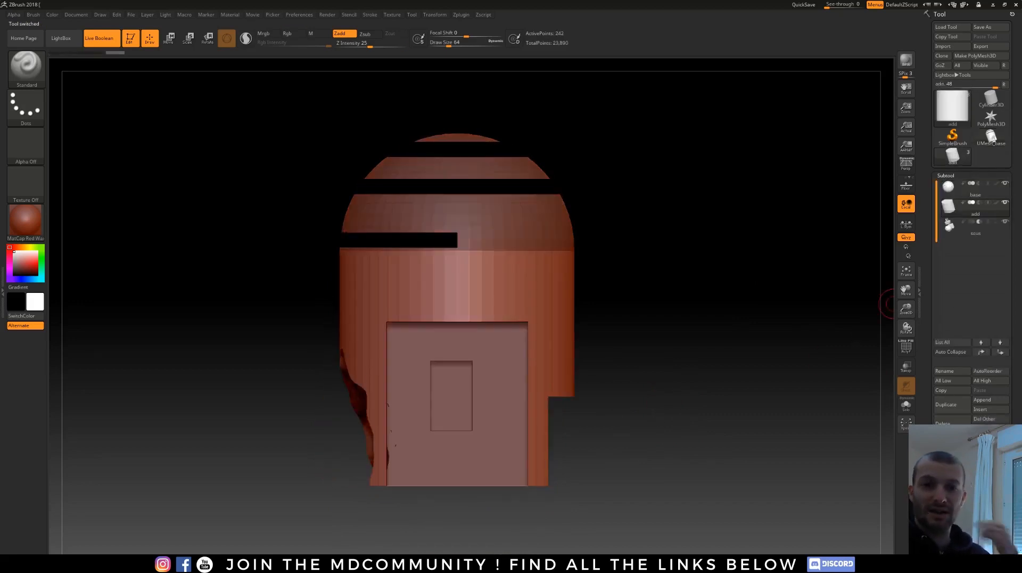
pyautogui.moveTo(906, 328)
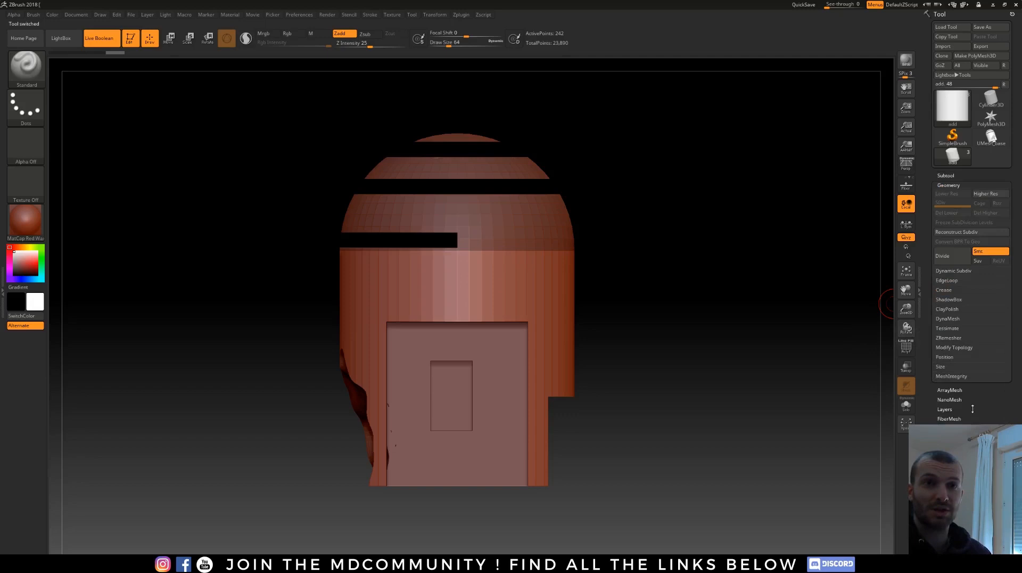
# Step: Enable Dynamic in Tool > Geometry > Dynamic Subdiv
pyautogui.click(953, 271)
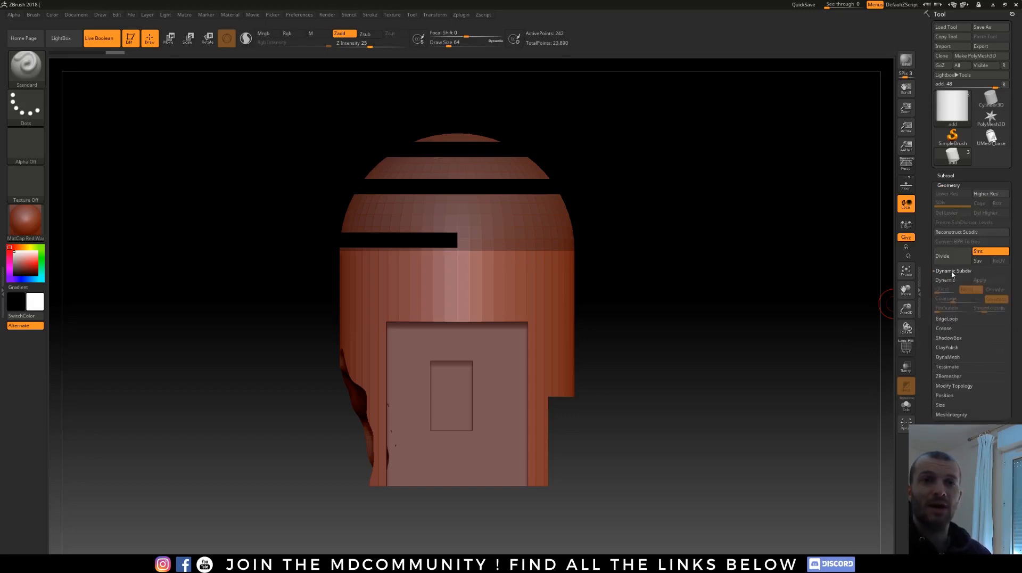
pyautogui.moveTo(951, 279)
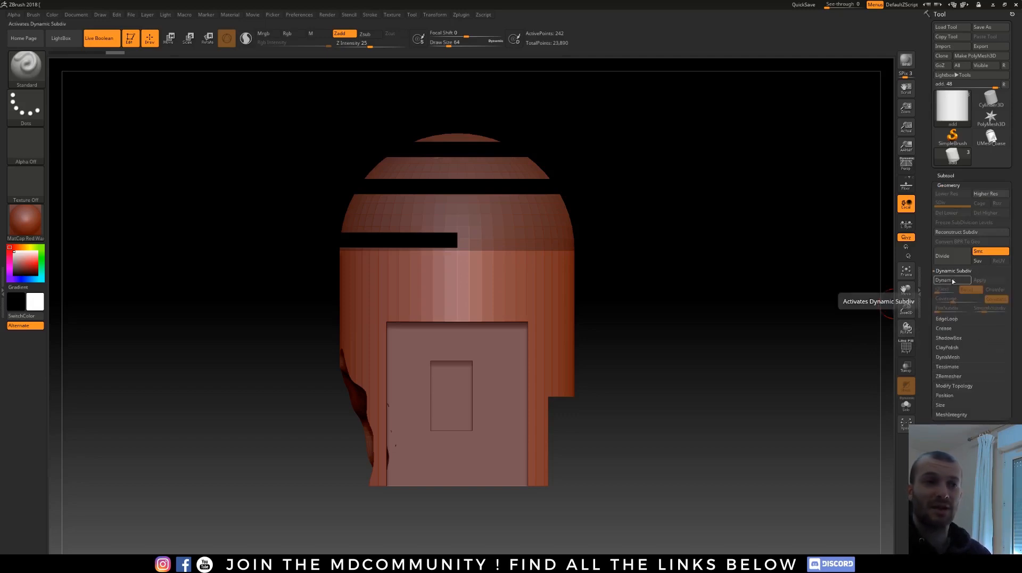
pyautogui.click(945, 279)
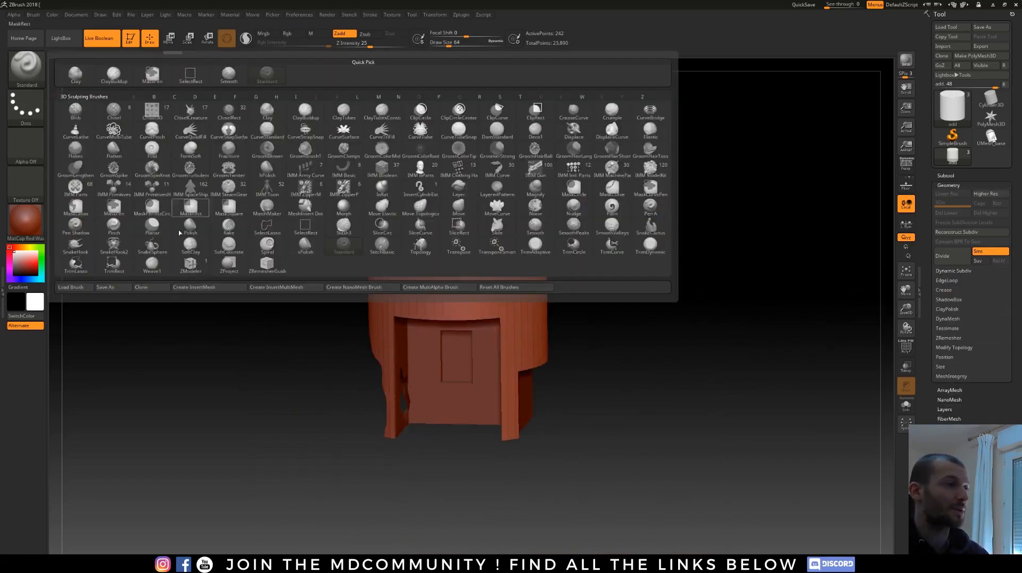
pyautogui.moveTo(207, 289)
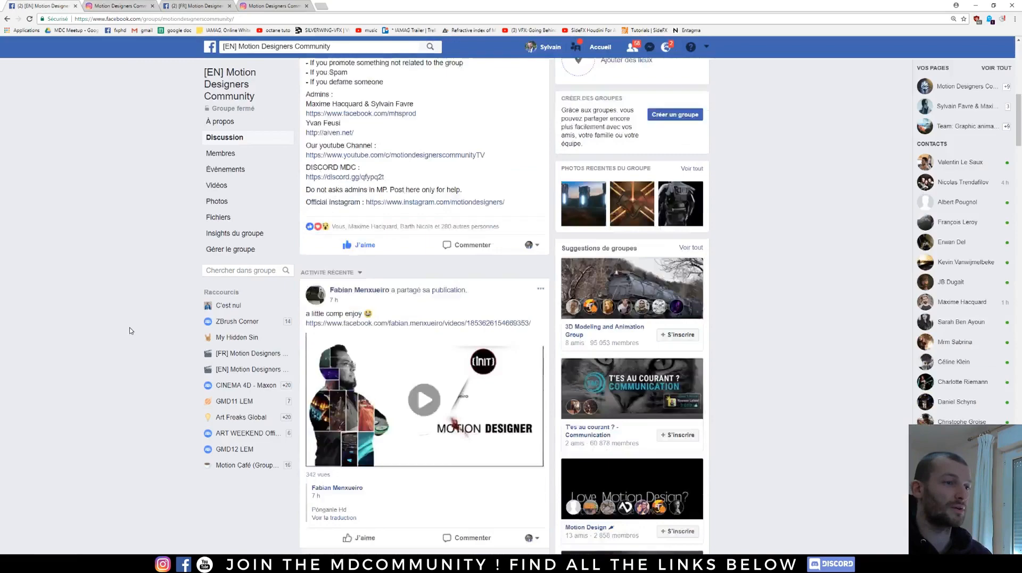
pyautogui.scroll(-3)
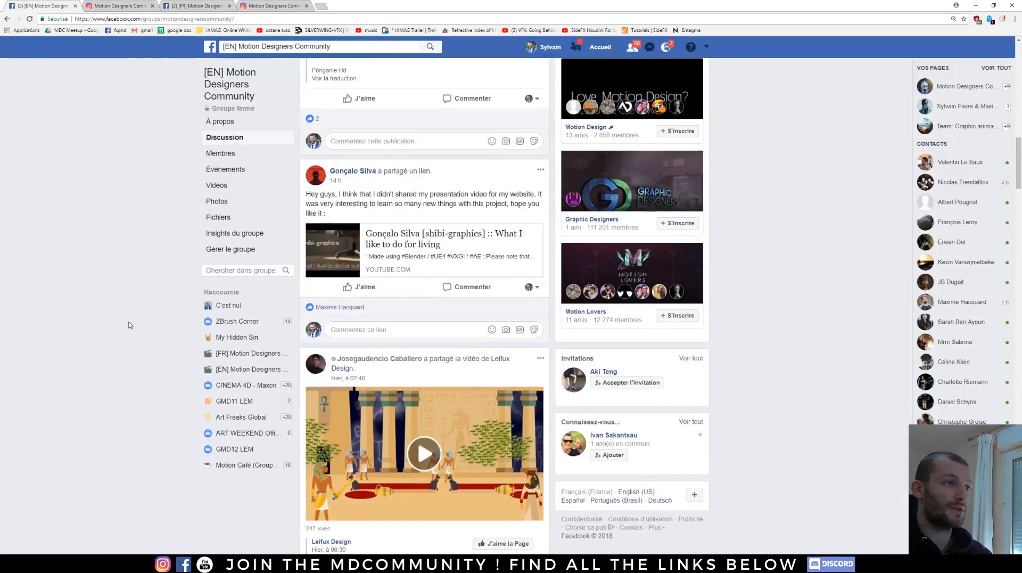
pyautogui.moveTo(126, 368)
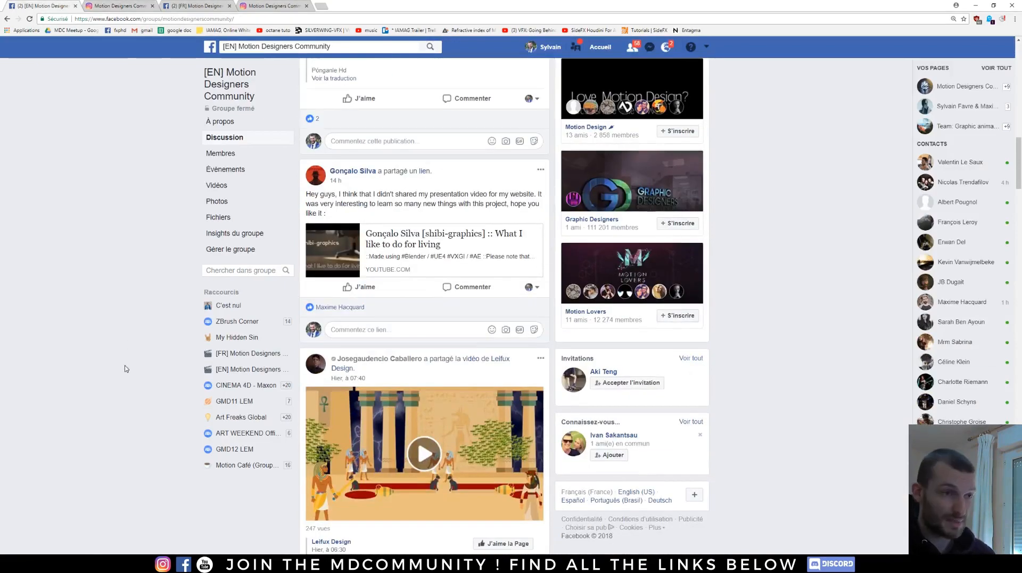
pyautogui.scroll(-3)
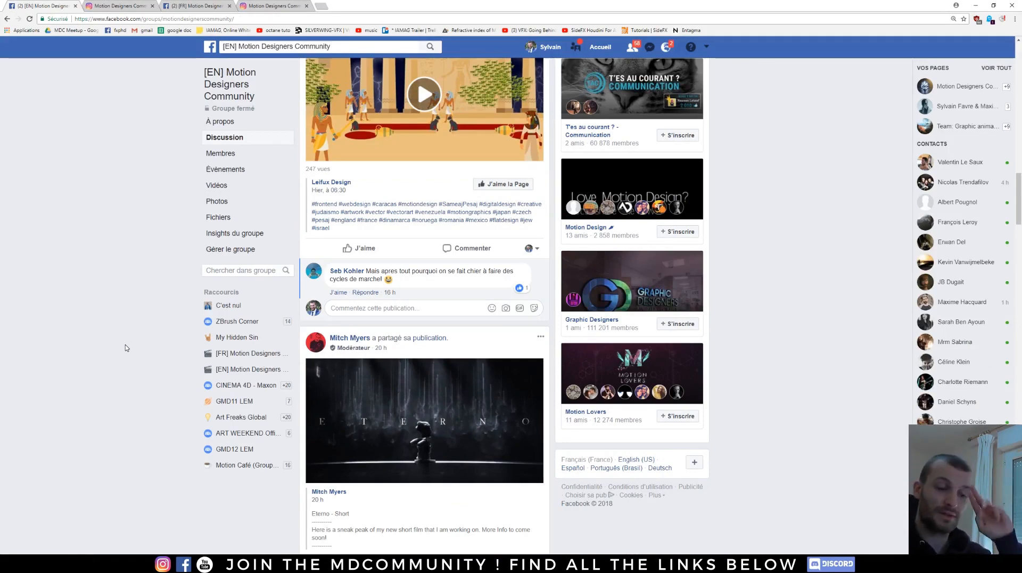